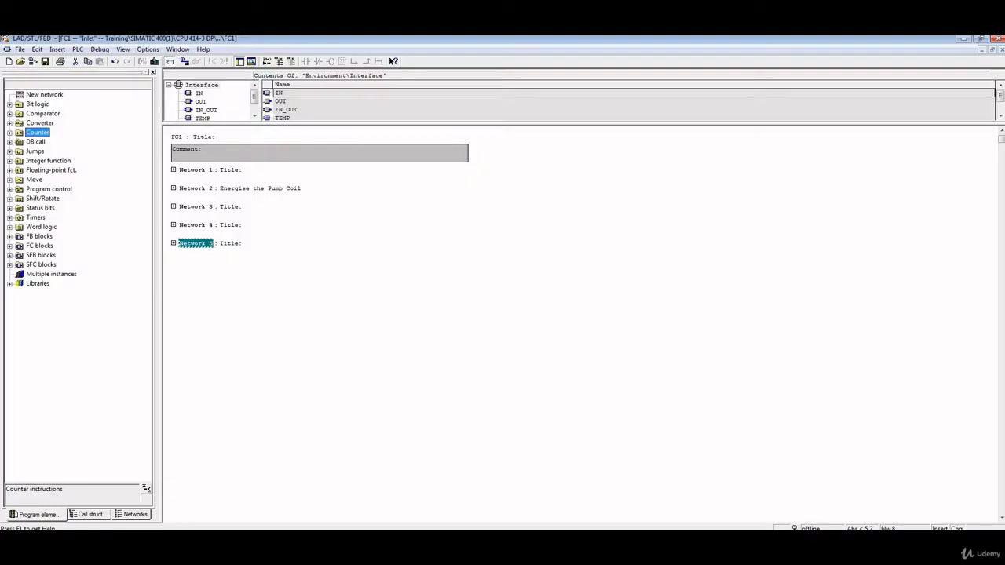
mouse_move(286, 311)
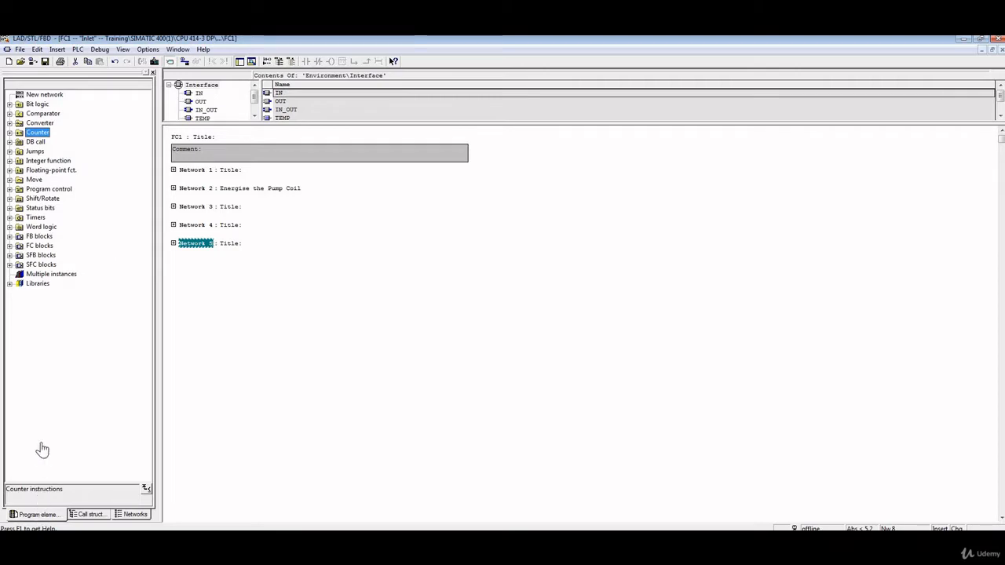
mouse_move(40, 116)
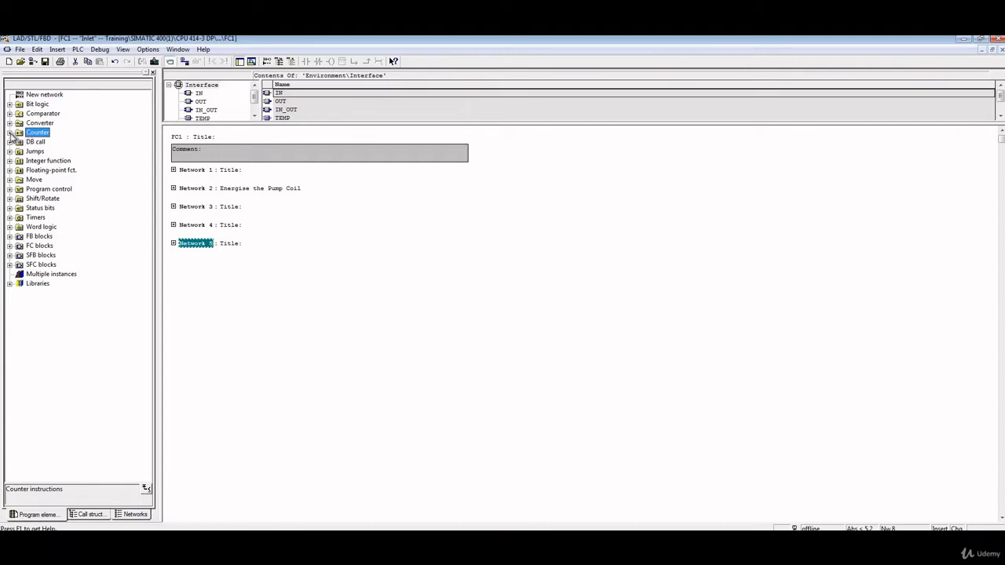
Expand the Counter catalog, review the counter instructions, and insert an empty Network 6 after Network 5
click(9, 132)
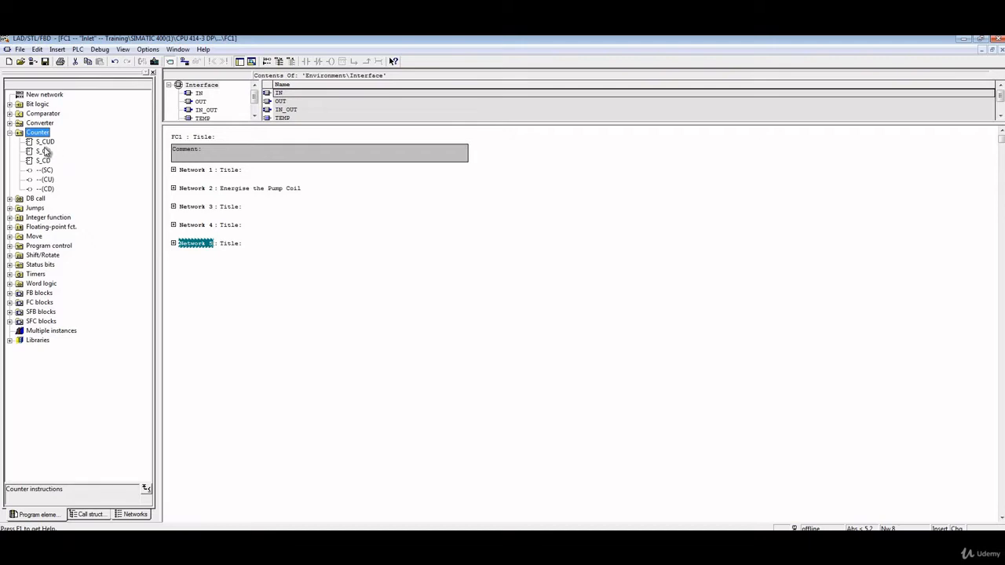
mouse_move(44, 155)
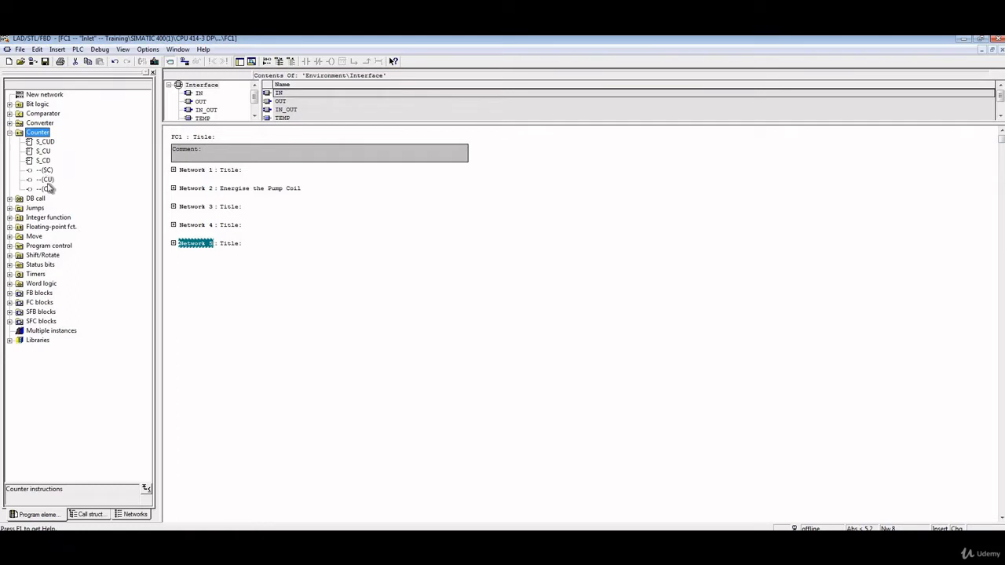
mouse_move(53, 192)
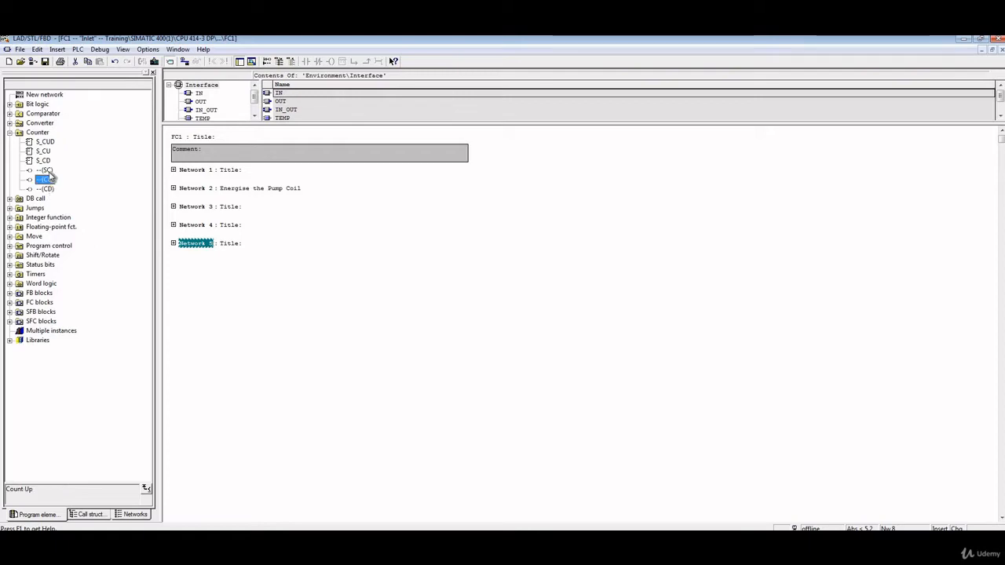
click(44, 189)
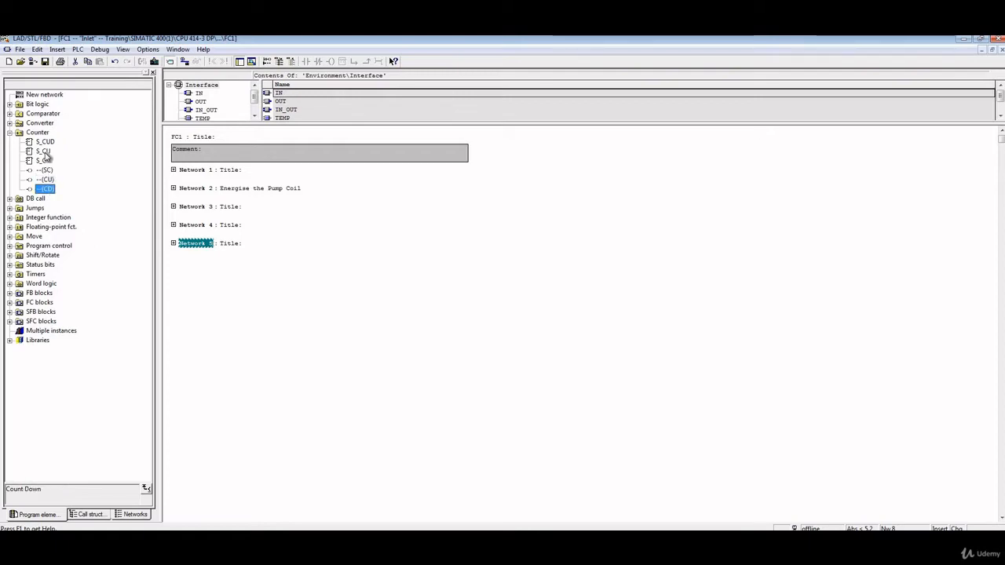
click(44, 160)
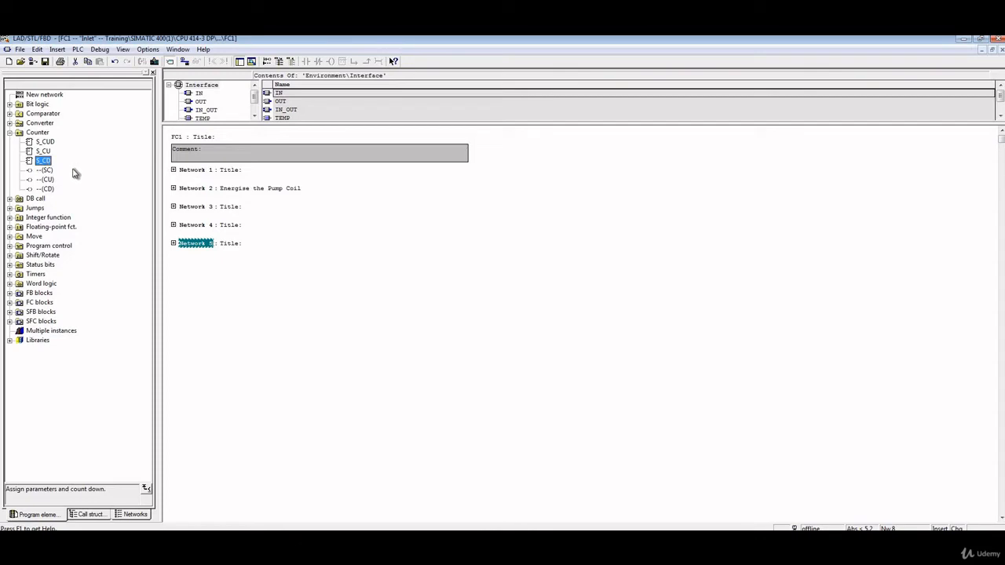
mouse_move(72, 175)
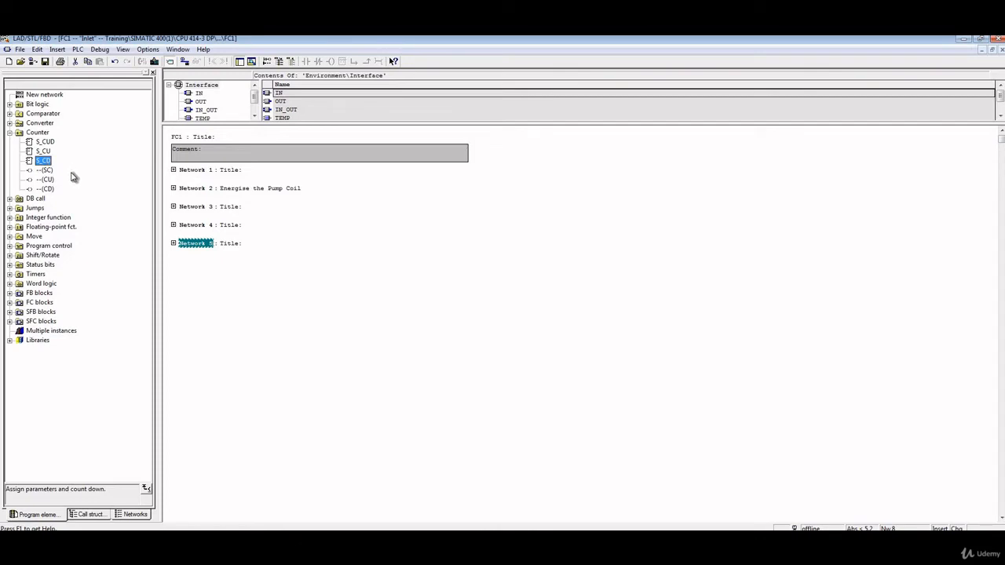
click(44, 141)
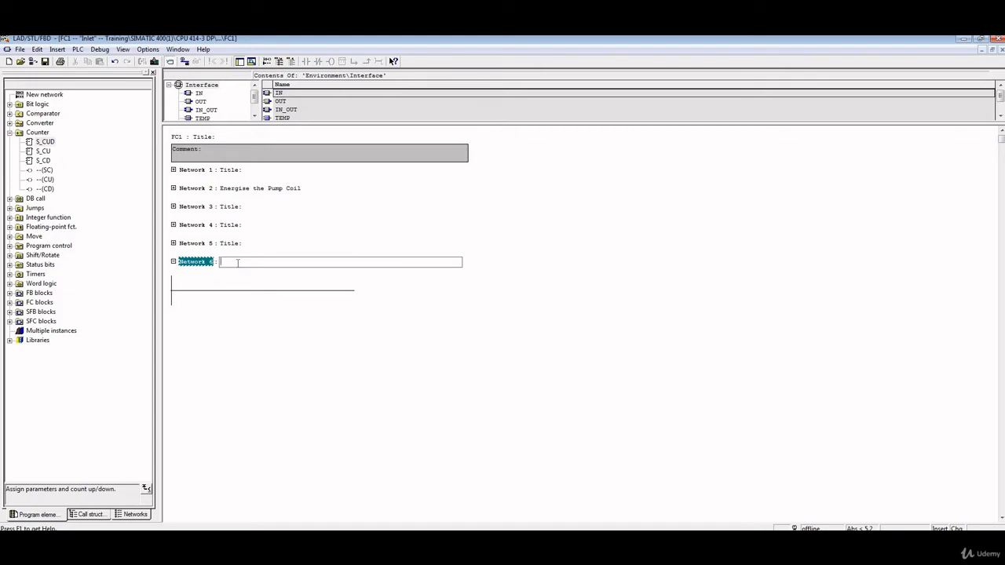
Title Network 6 'Counters' and place an S_CUD up/down counter box on its rung
text(Counters)
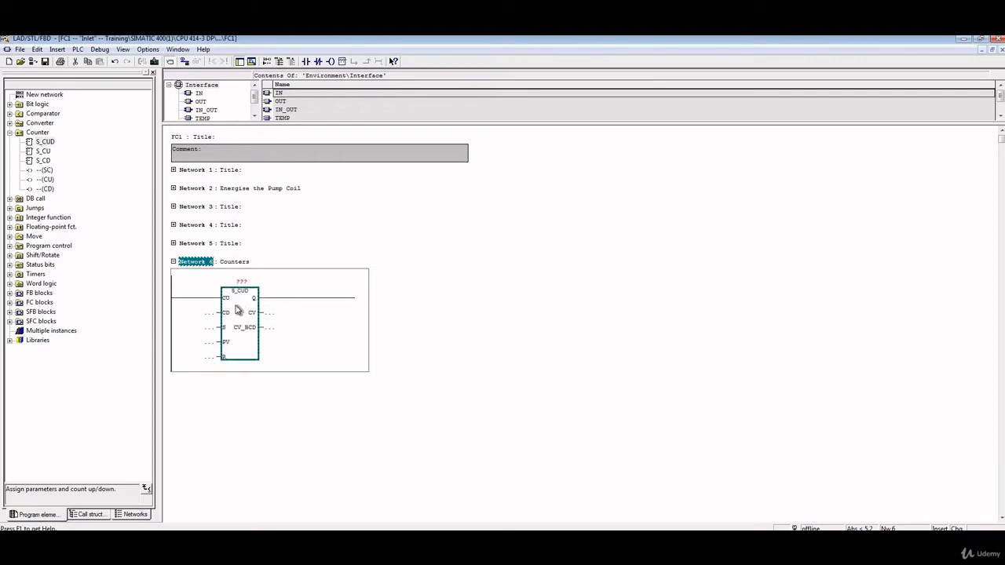
mouse_move(266, 328)
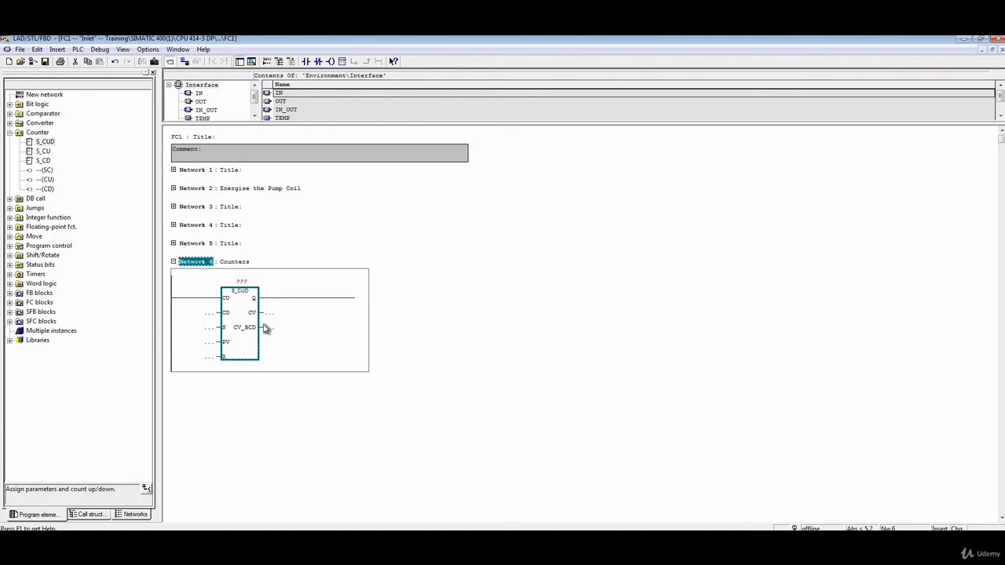
mouse_move(270, 338)
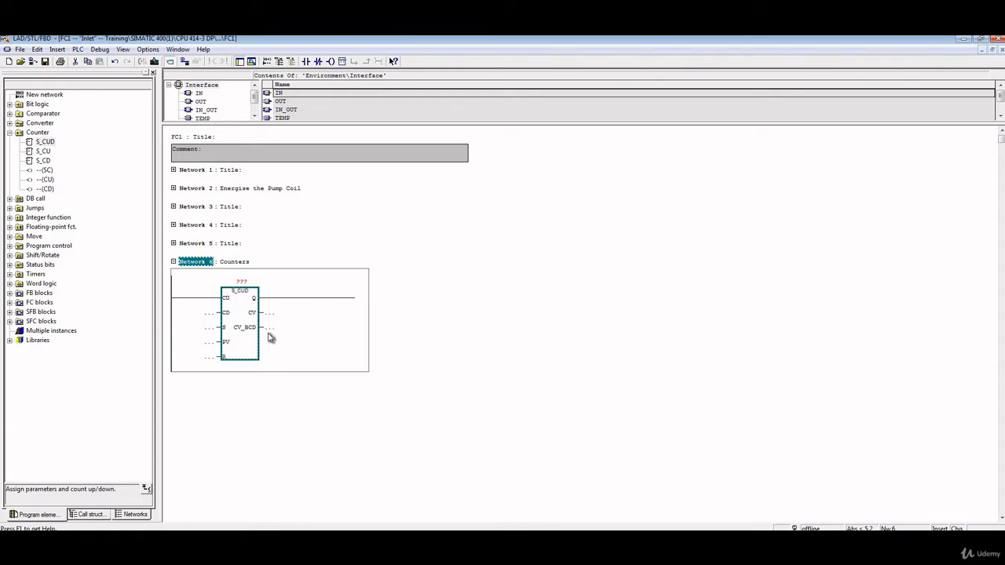
mouse_move(249, 312)
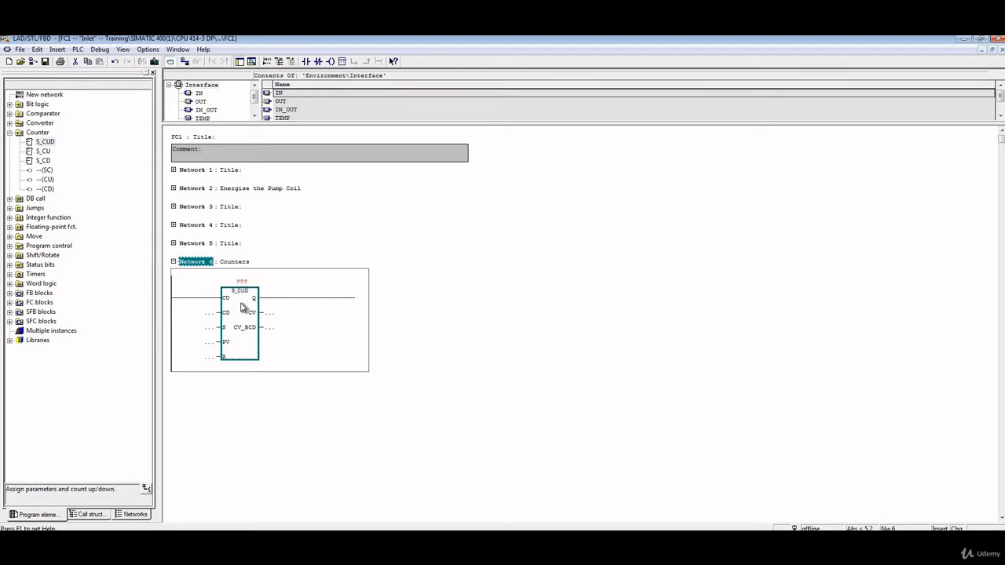
mouse_move(243, 305)
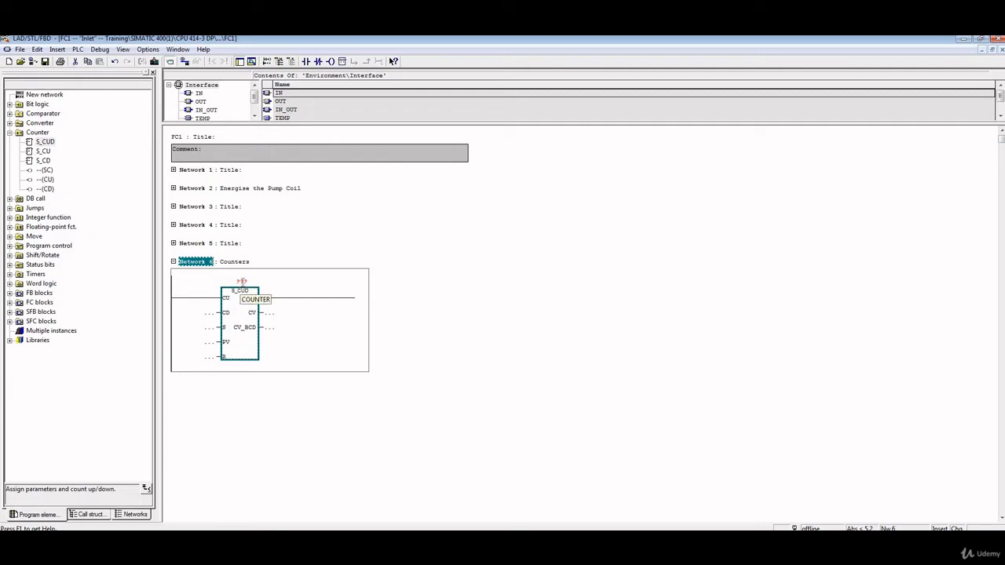
Address the S_CUD counter block in Network 6 as C1
click(242, 283)
text(x)
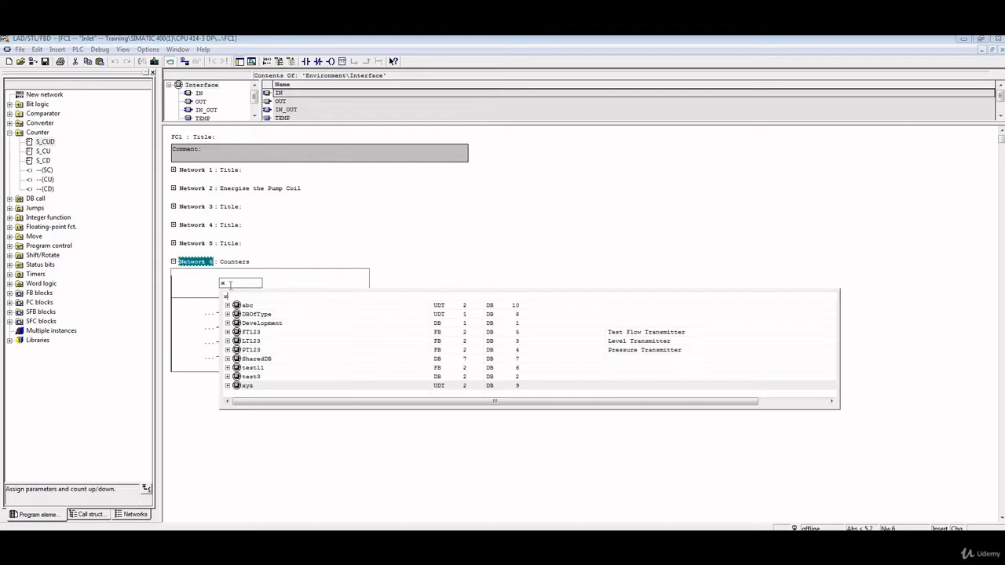
text(yz1)
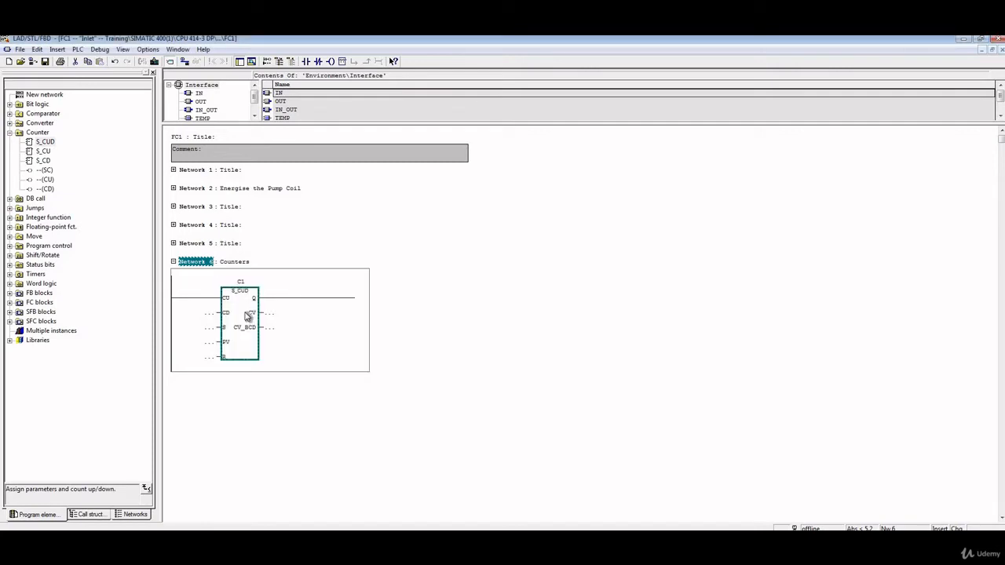
mouse_move(249, 296)
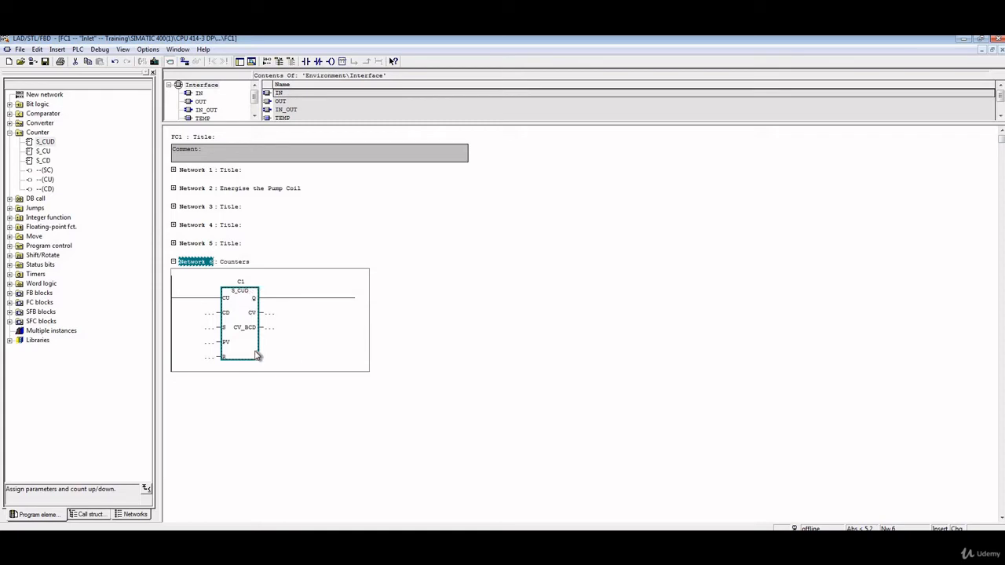
mouse_move(270, 351)
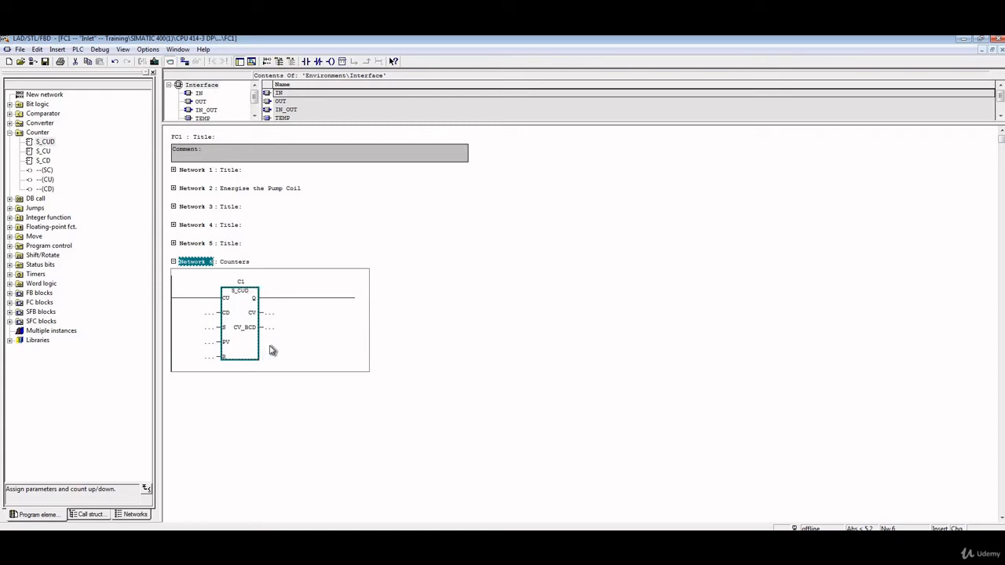
mouse_move(226, 304)
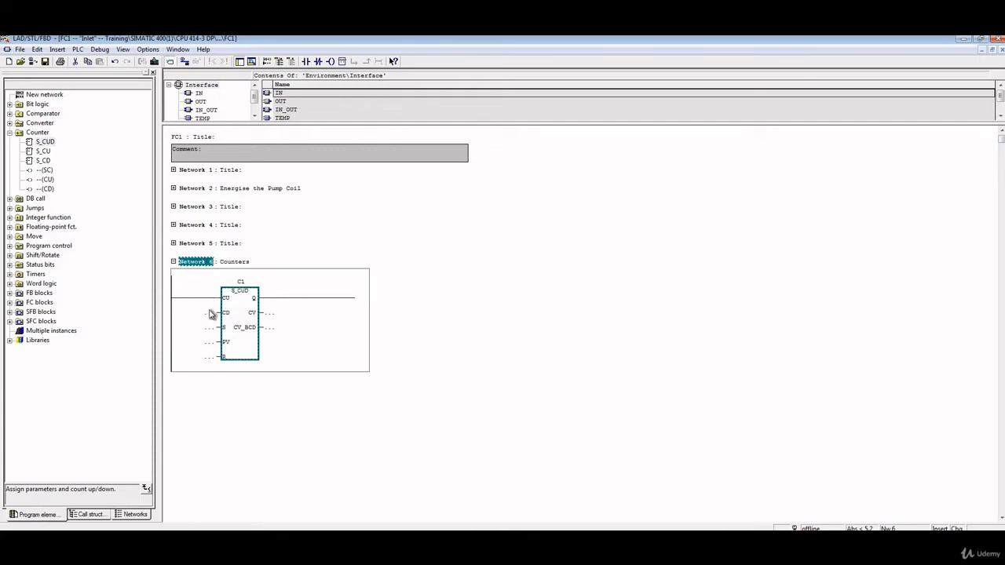
mouse_move(226, 301)
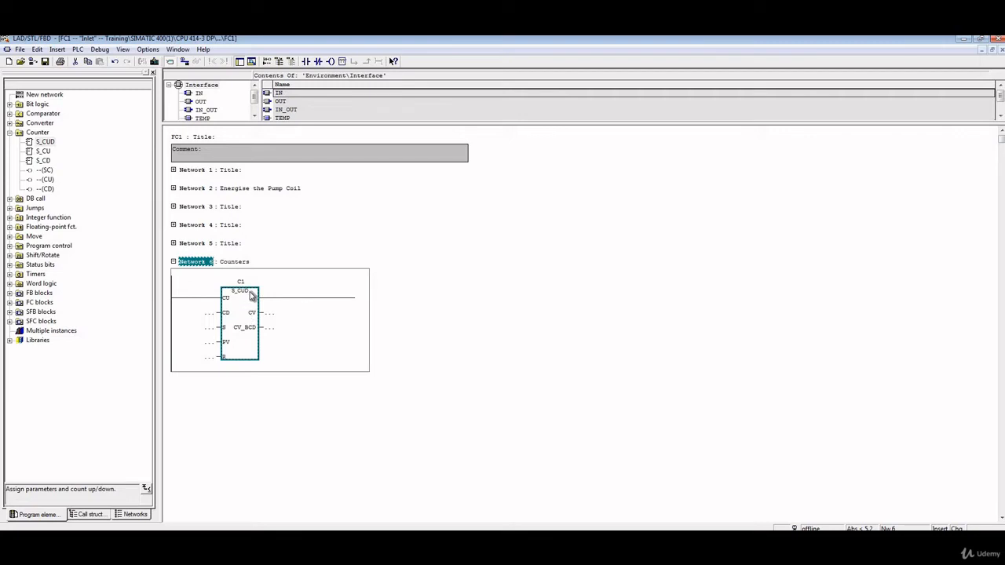
mouse_move(254, 304)
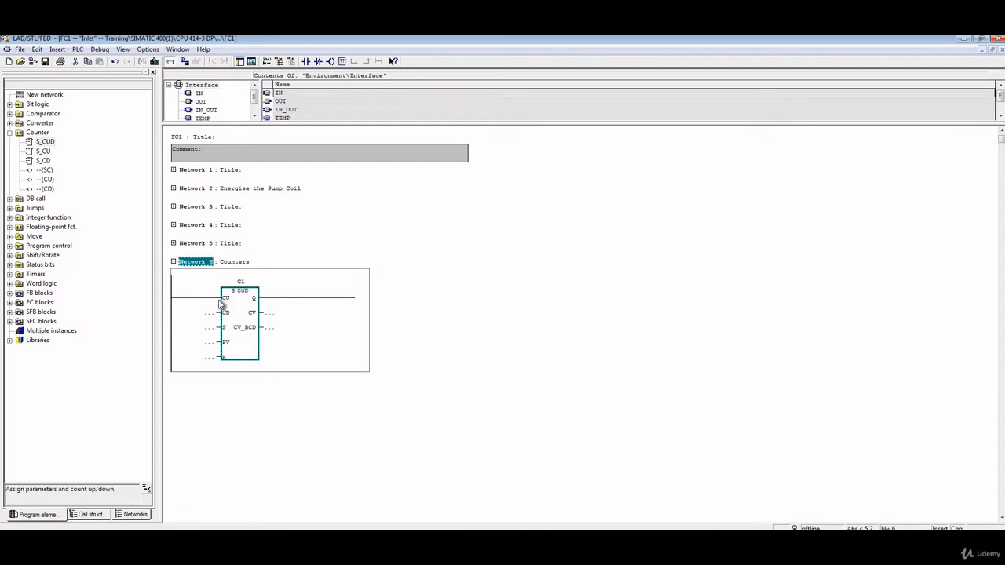
mouse_move(243, 322)
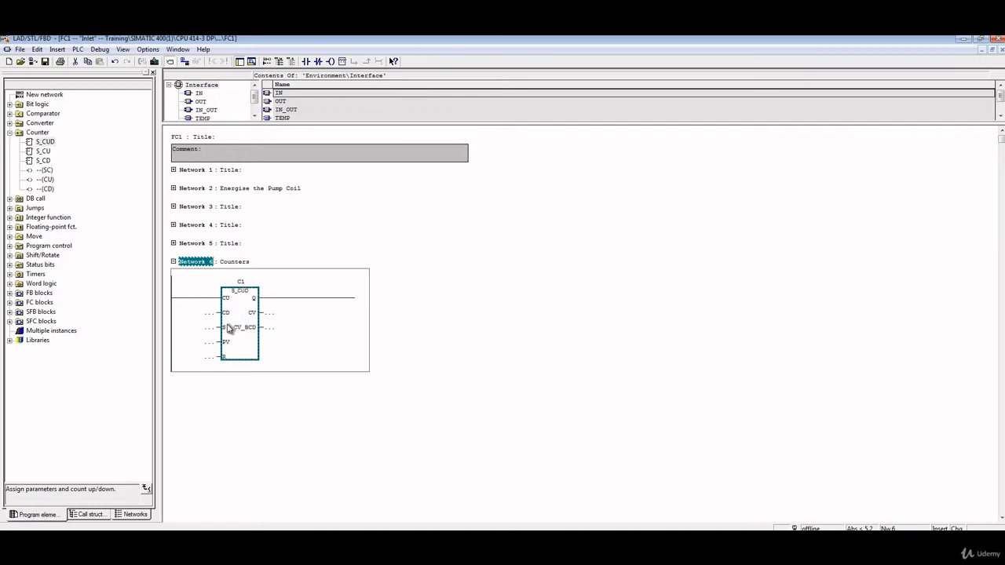
mouse_move(201, 323)
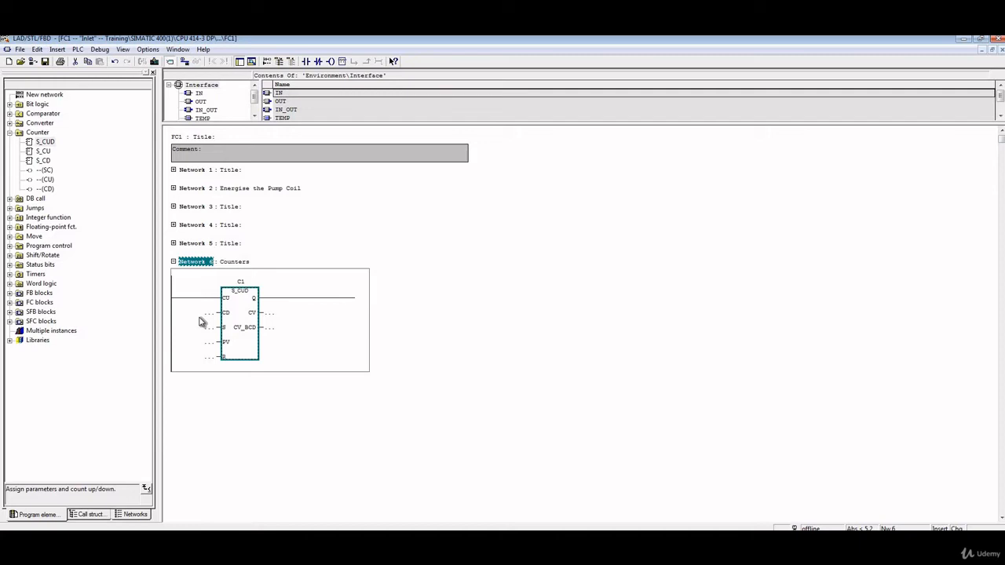
mouse_move(226, 331)
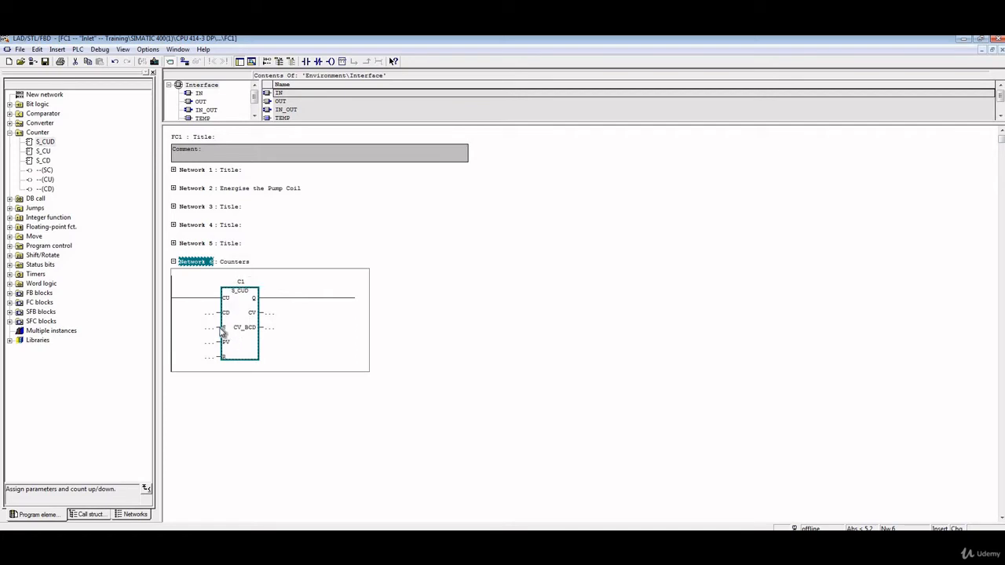
mouse_move(222, 333)
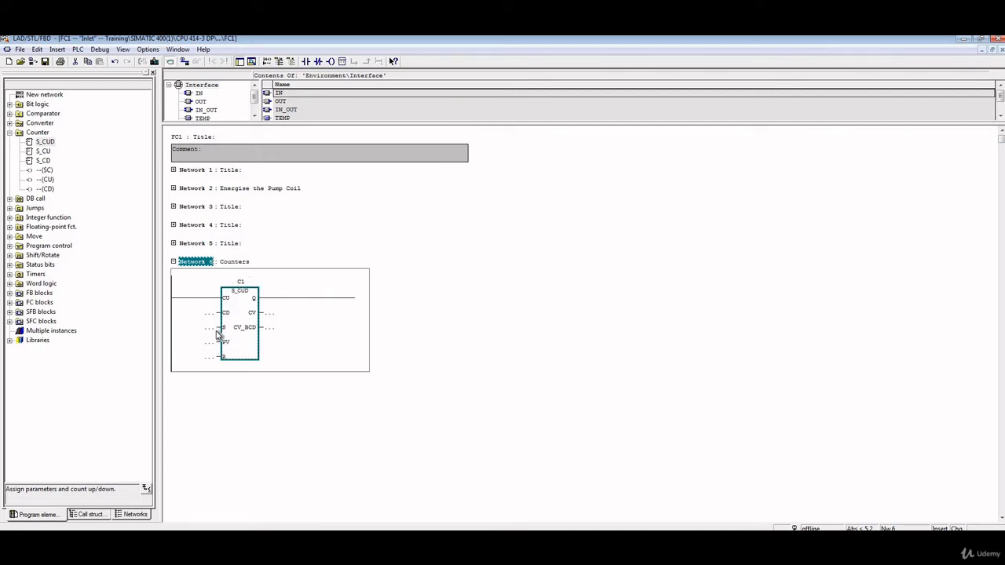
mouse_move(248, 296)
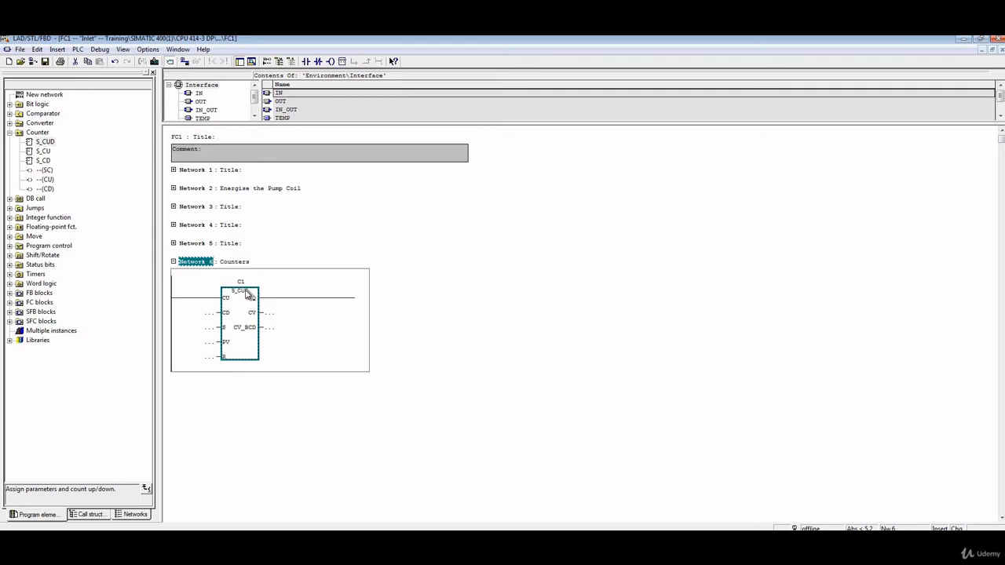
mouse_move(259, 307)
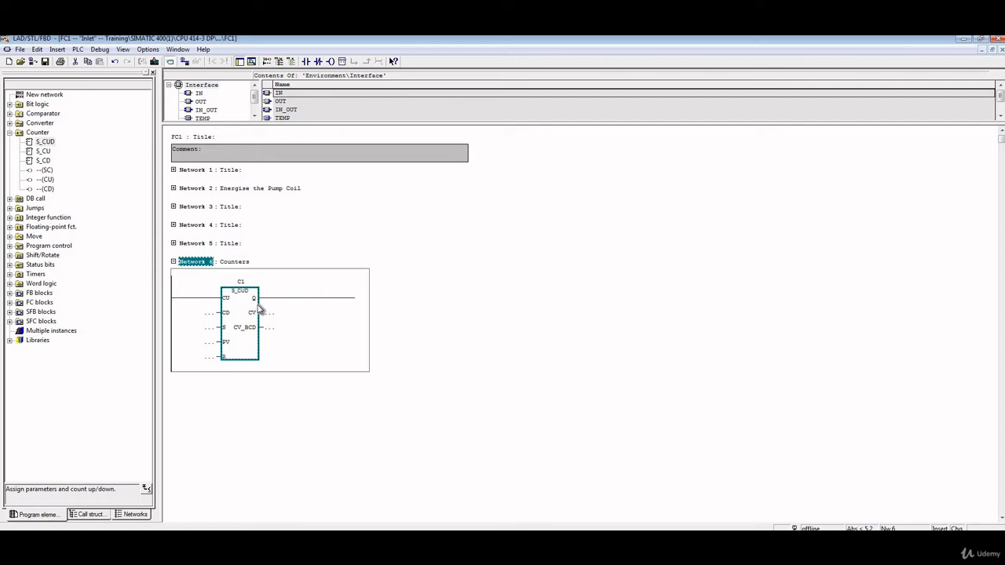
mouse_move(255, 368)
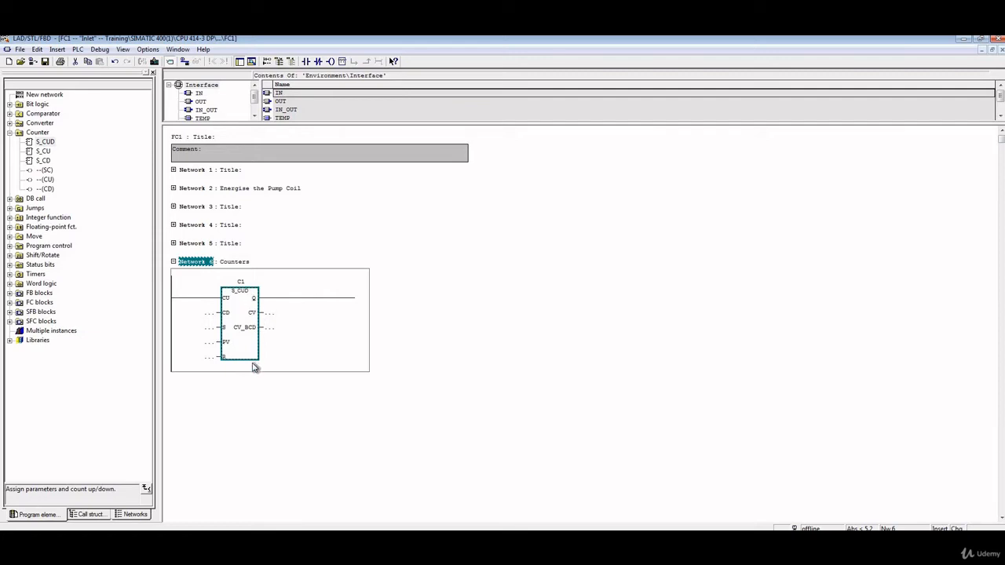
mouse_move(229, 364)
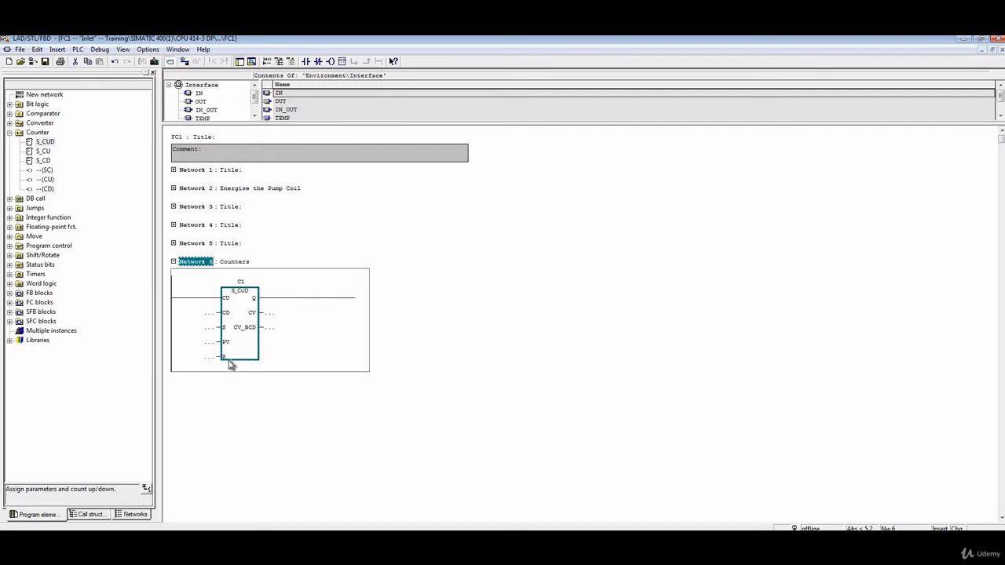
mouse_move(226, 358)
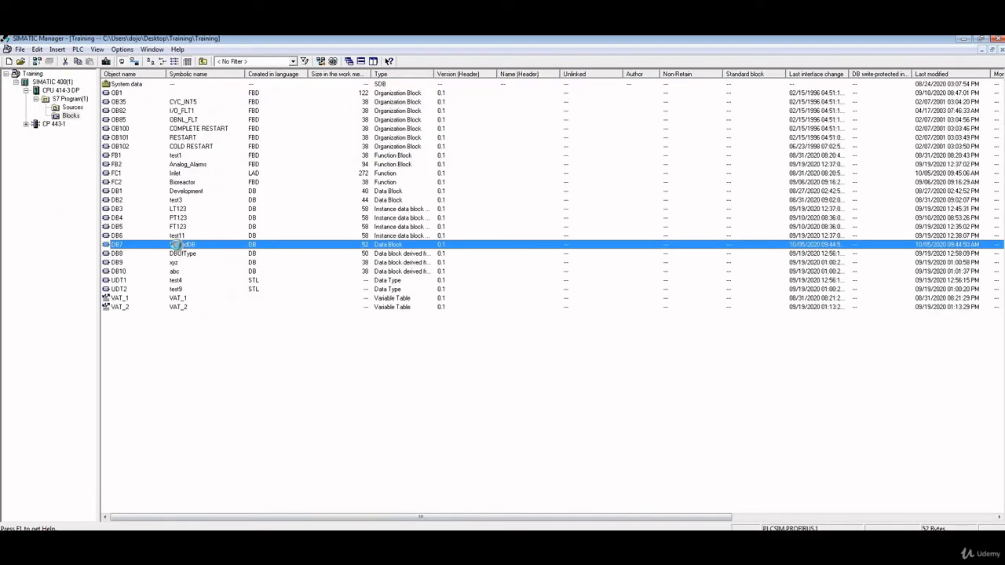
Check word1 in the SharedDB data block, then return to FC1's counter network
double_click(189, 245)
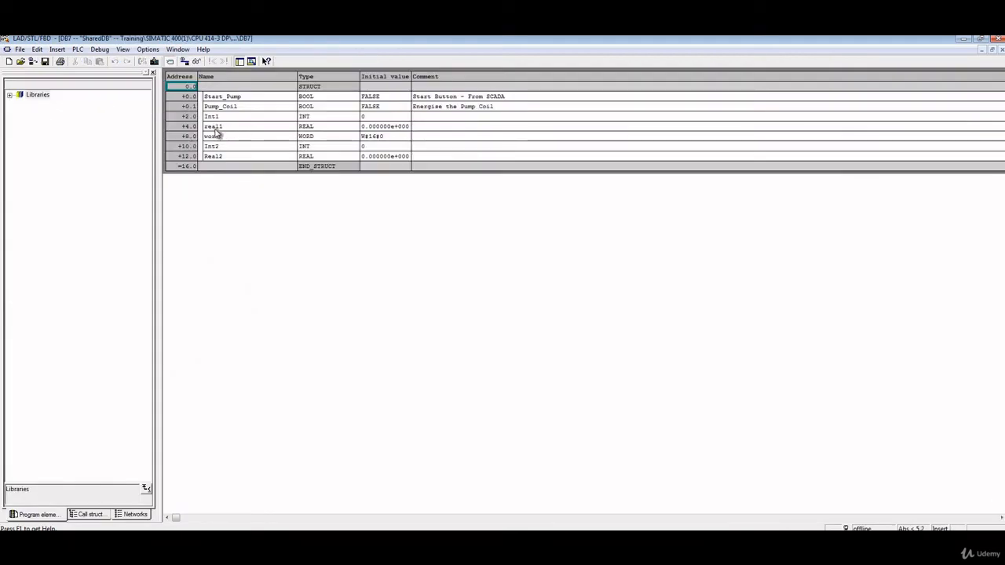
click(177, 49)
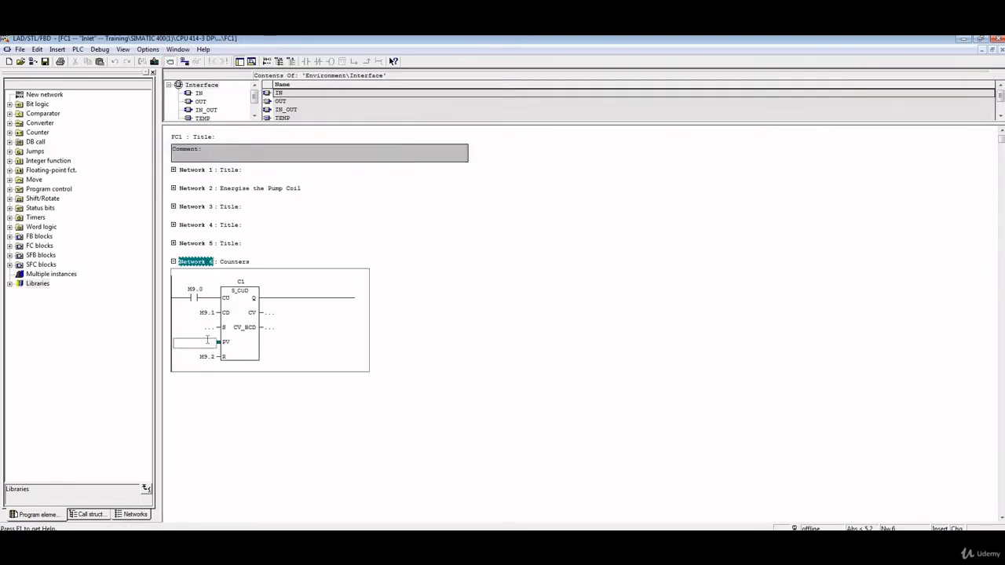
Try "SharedDB".word1 on PV, then drive an M9.3 output coil from C1's Q output
text(sh)
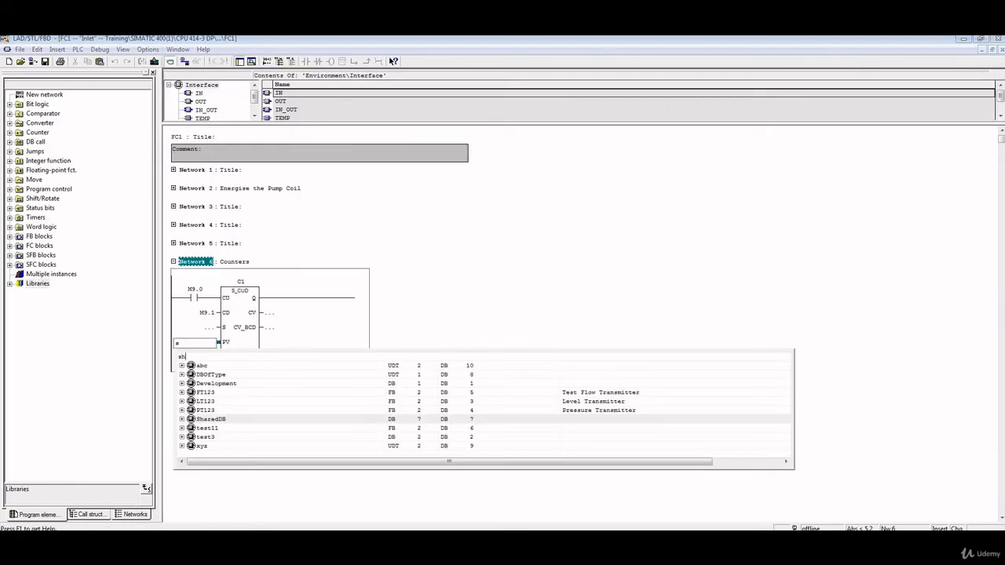
click(183, 418)
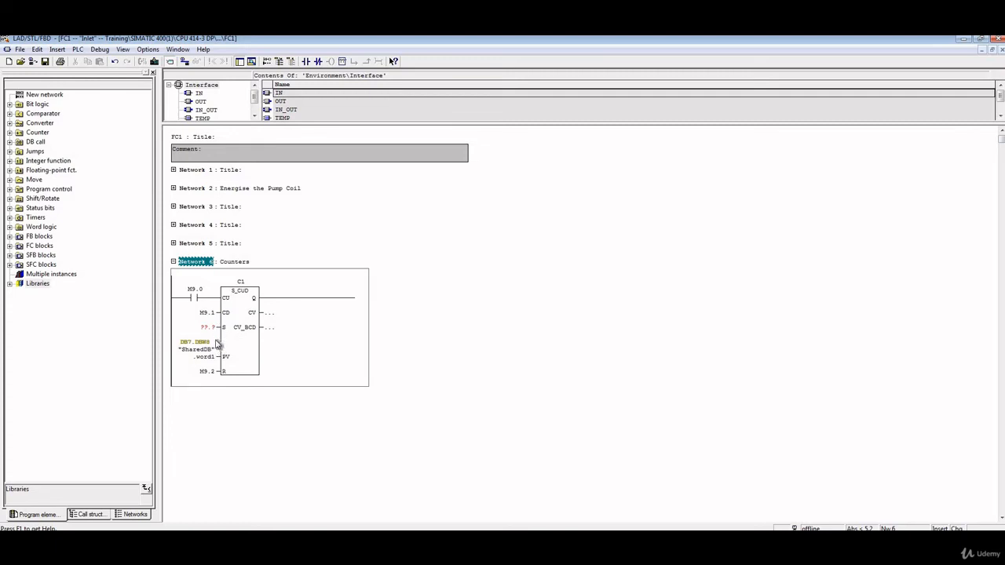
click(196, 352)
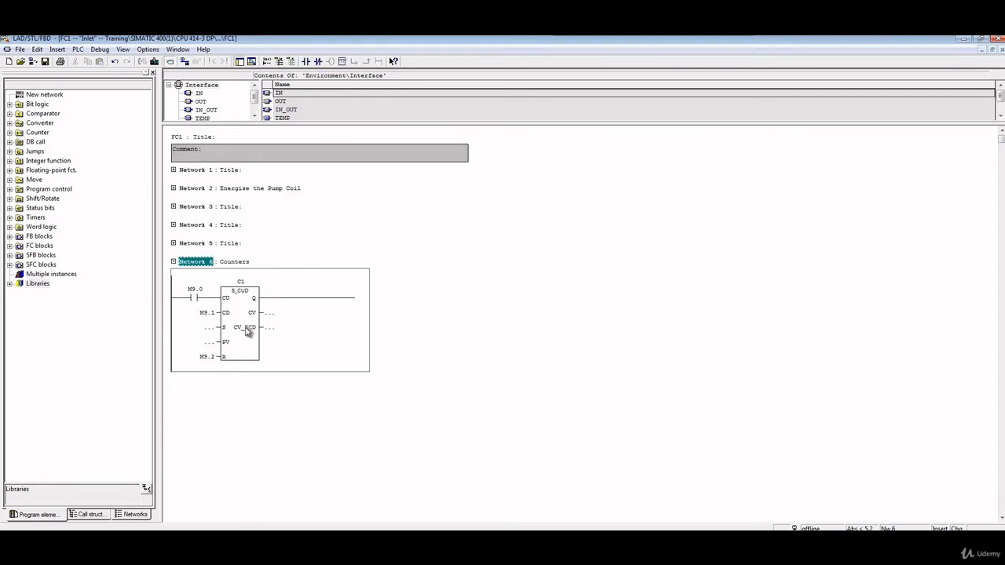
mouse_move(270, 303)
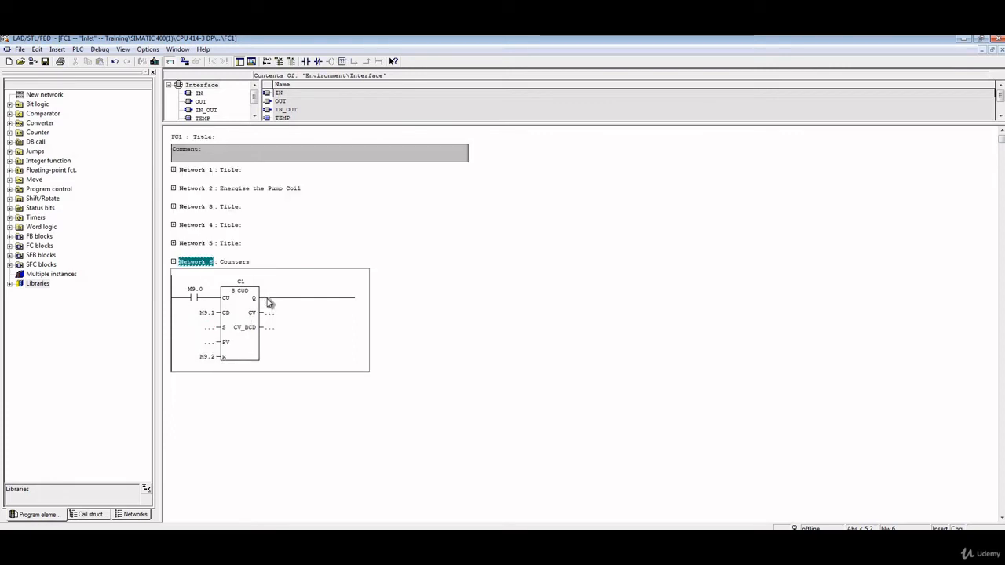
click(329, 61)
text(M9.3)
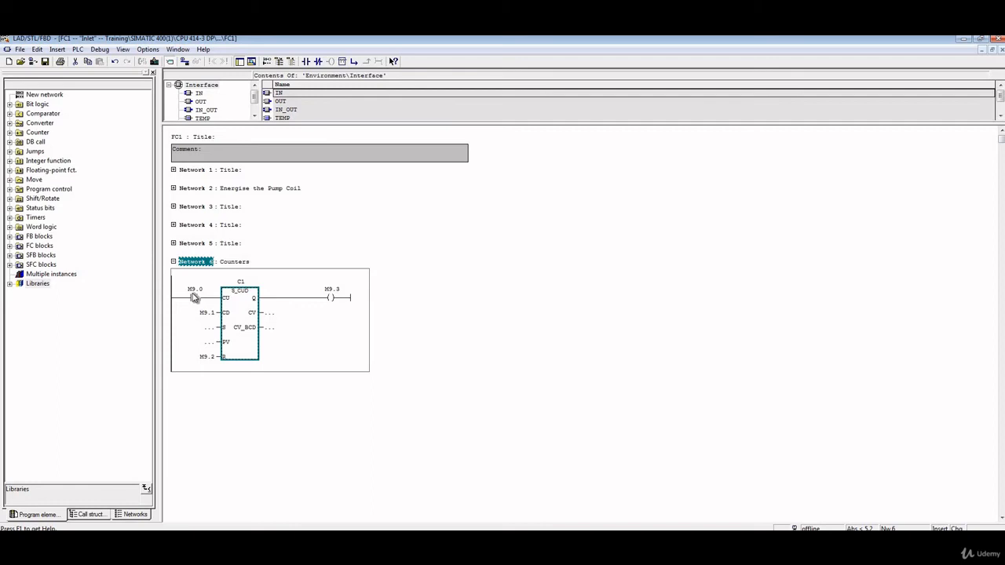
mouse_move(197, 299)
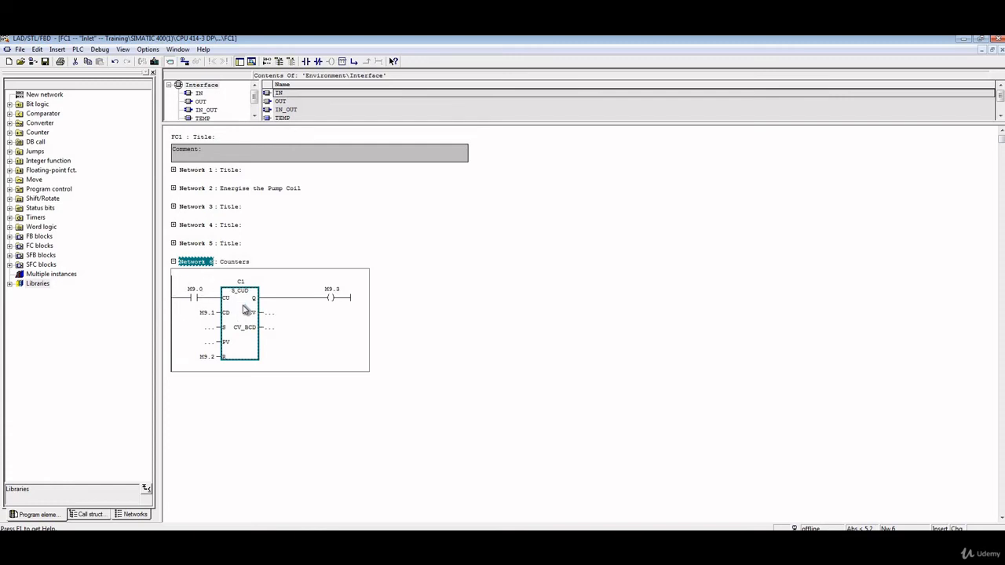
mouse_move(270, 318)
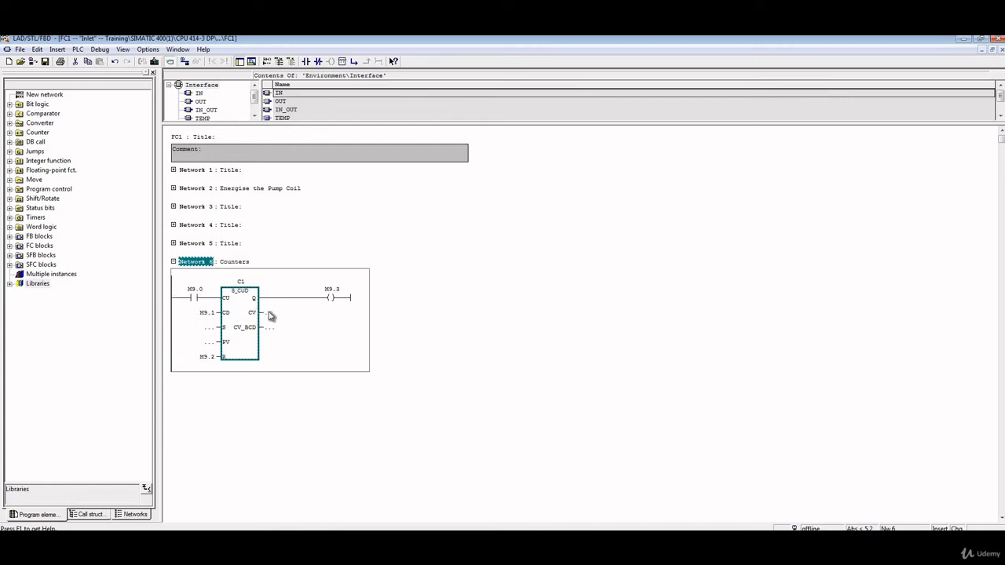
mouse_move(207, 306)
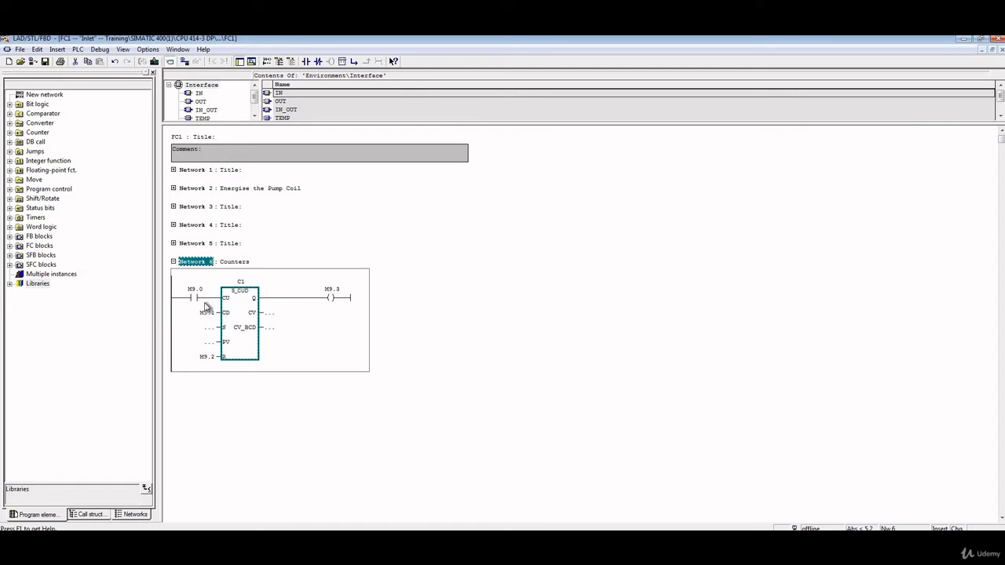
mouse_move(239, 323)
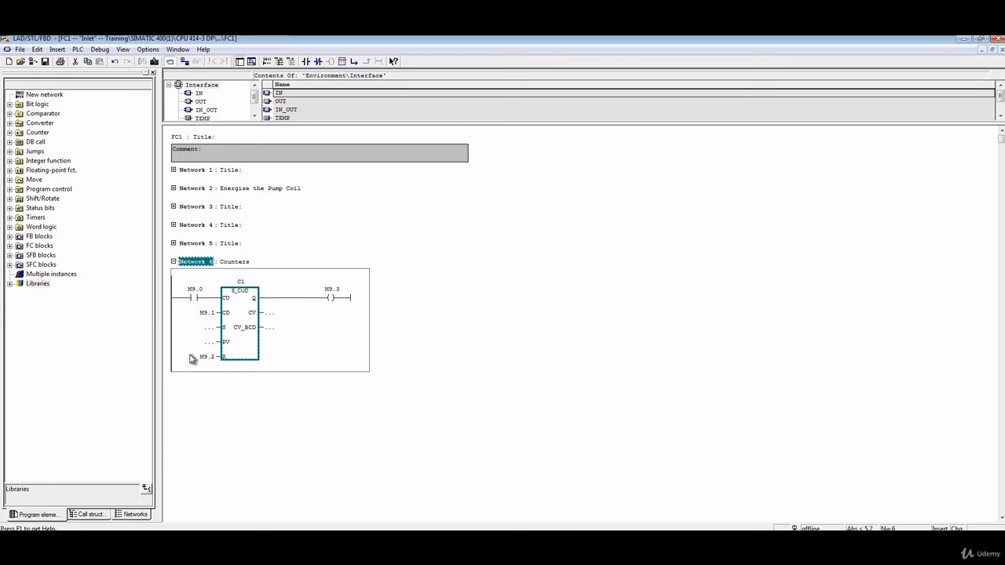
mouse_move(217, 364)
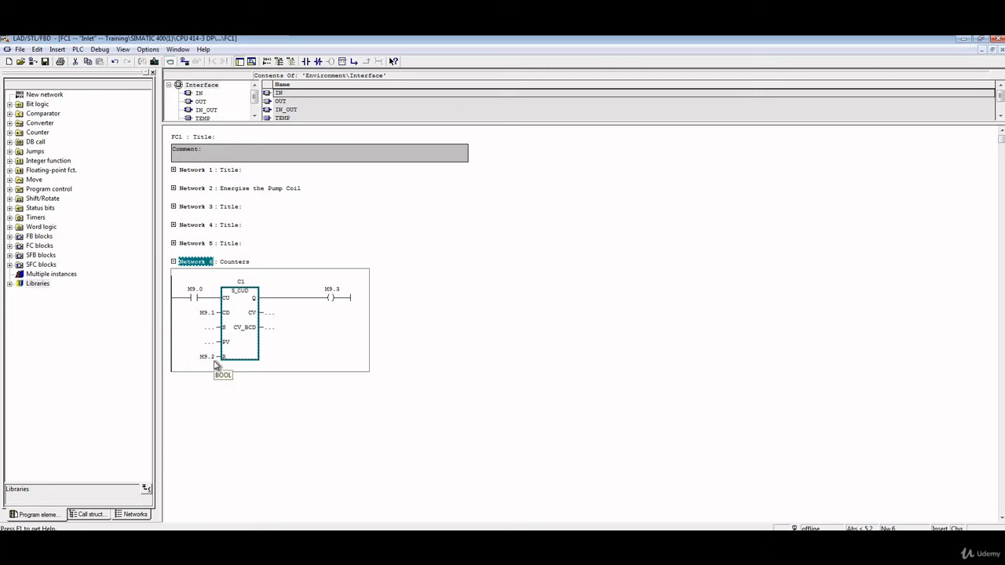
mouse_move(206, 246)
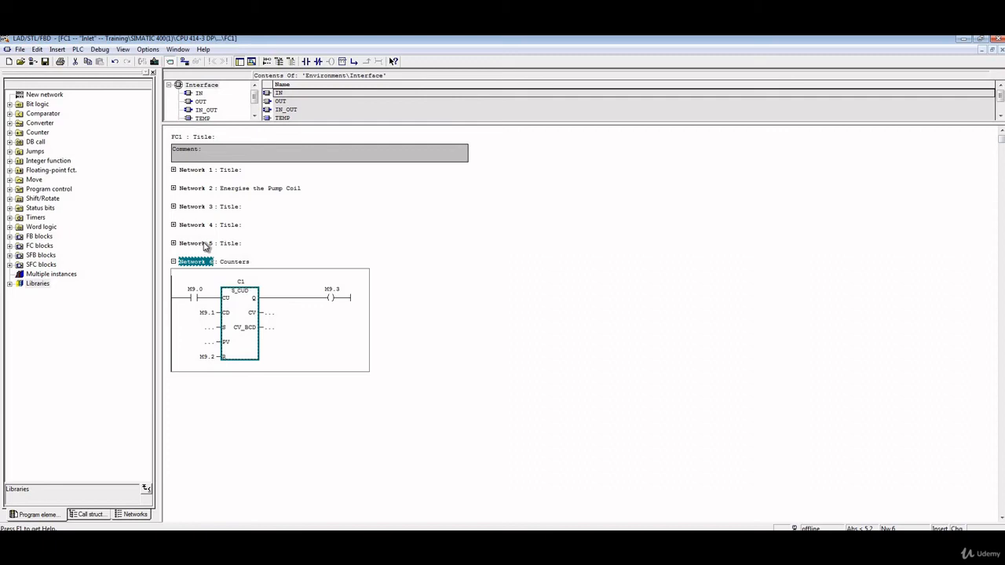
mouse_move(177, 120)
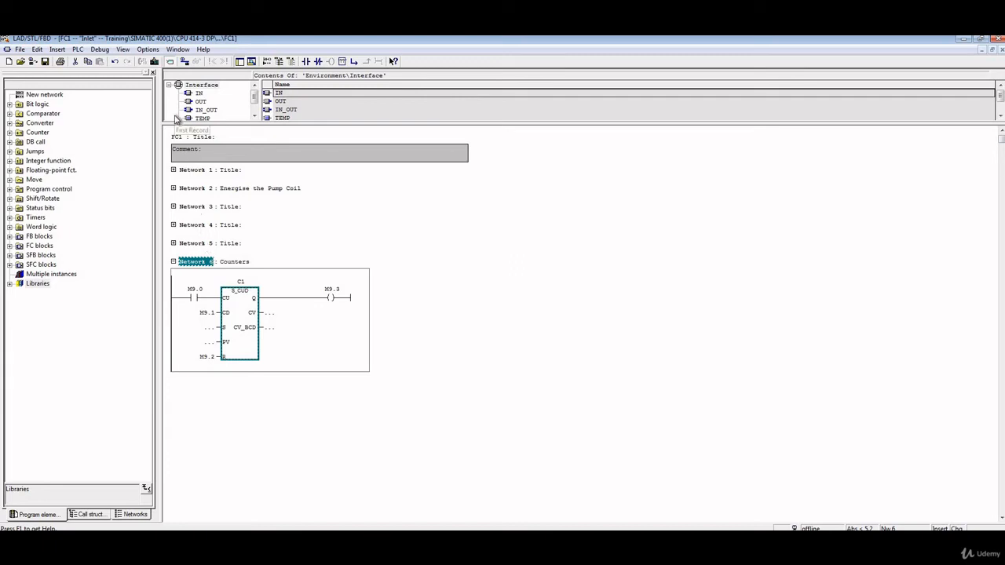
mouse_move(228, 333)
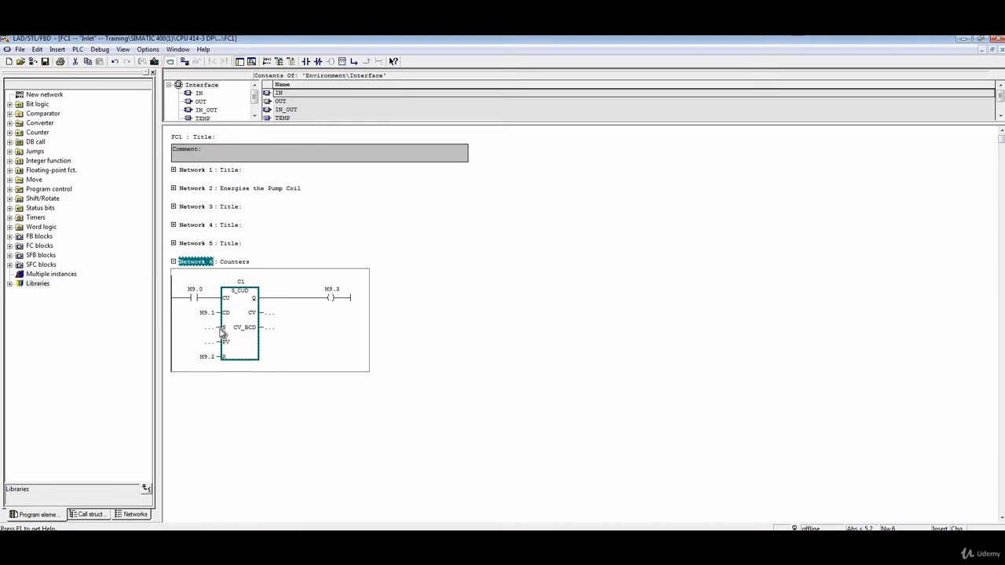
mouse_move(210, 336)
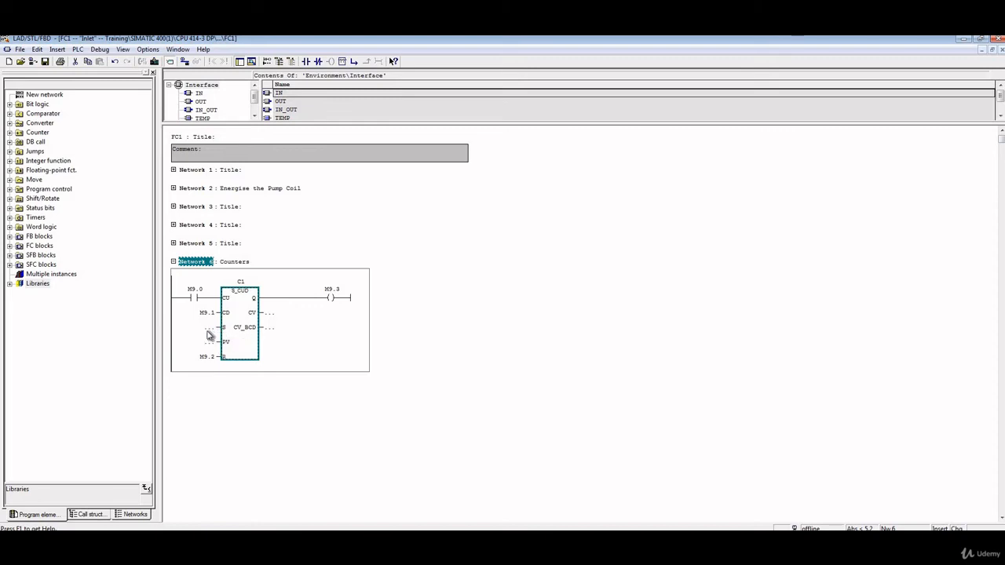
mouse_move(226, 351)
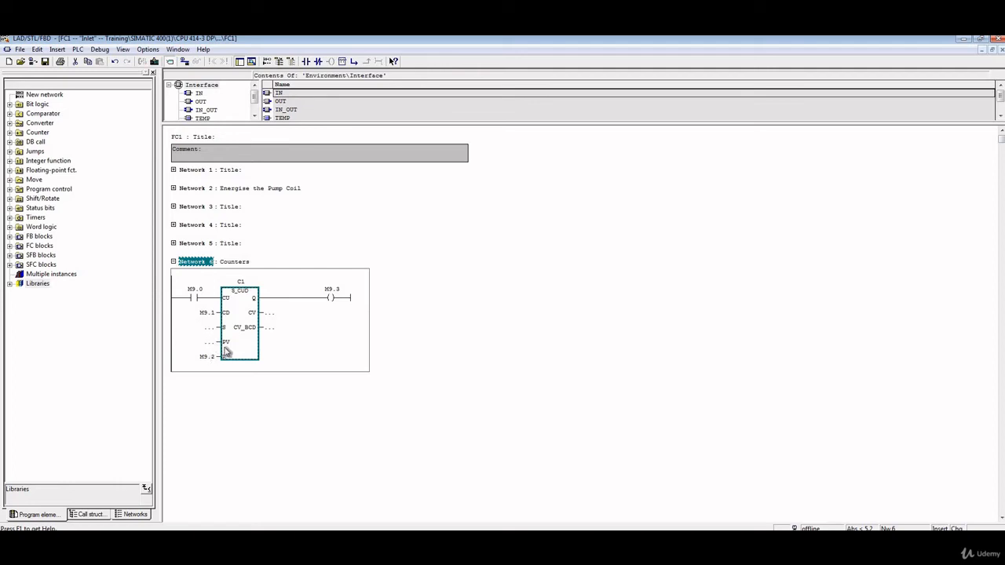
mouse_move(237, 328)
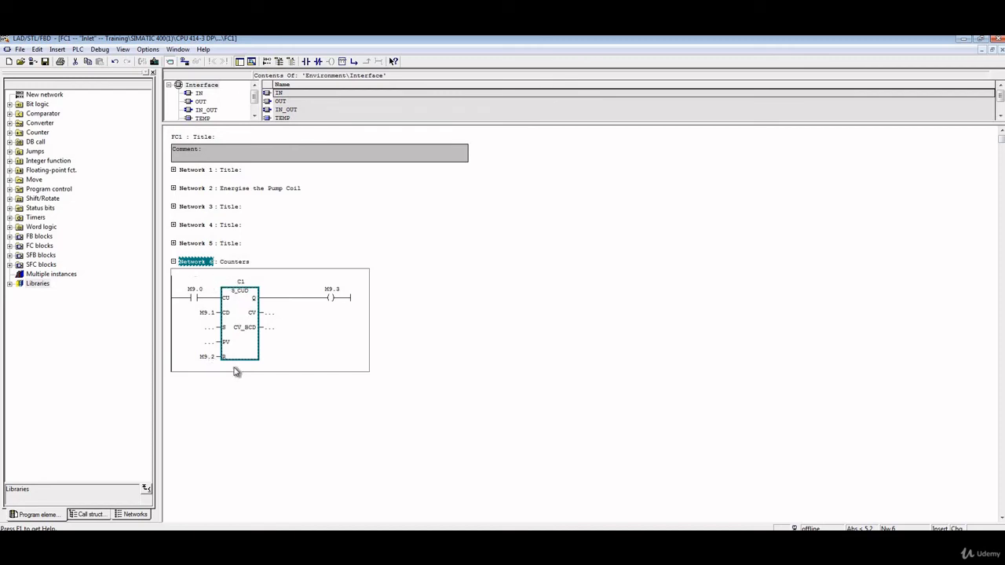
mouse_move(239, 312)
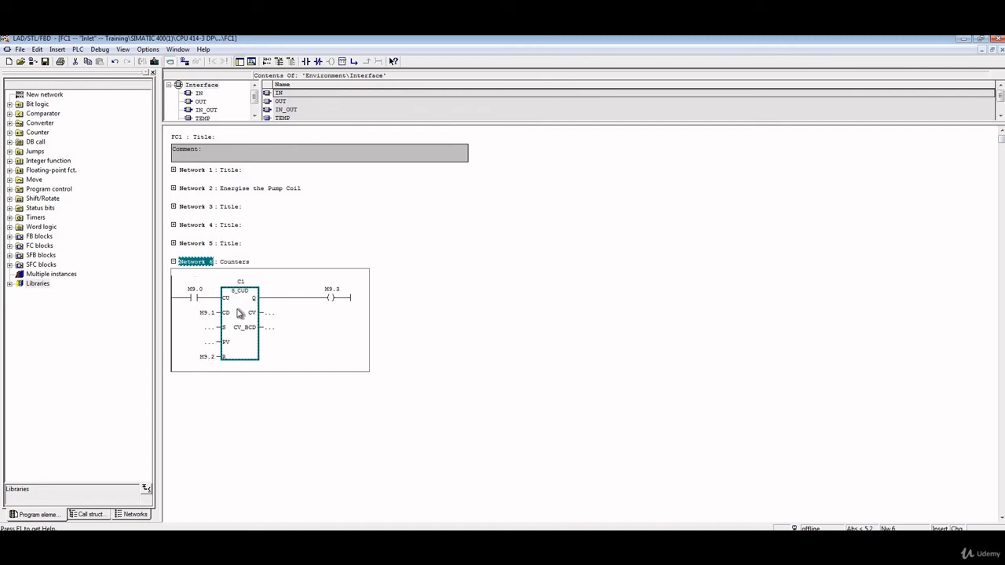
mouse_move(14, 133)
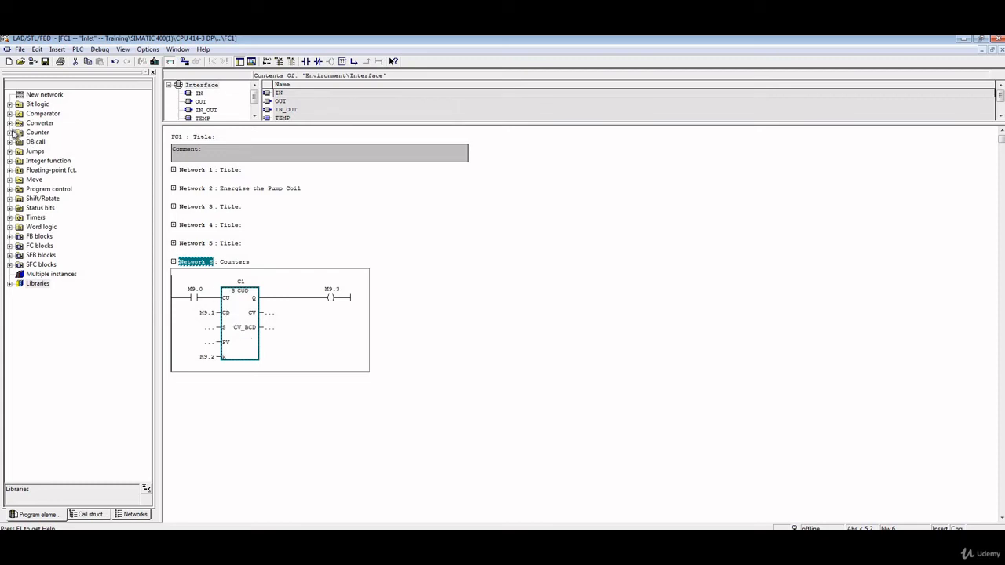
Insert Network 7 after Counters and place an unaddressed S_CD count-down counter box
click(9, 132)
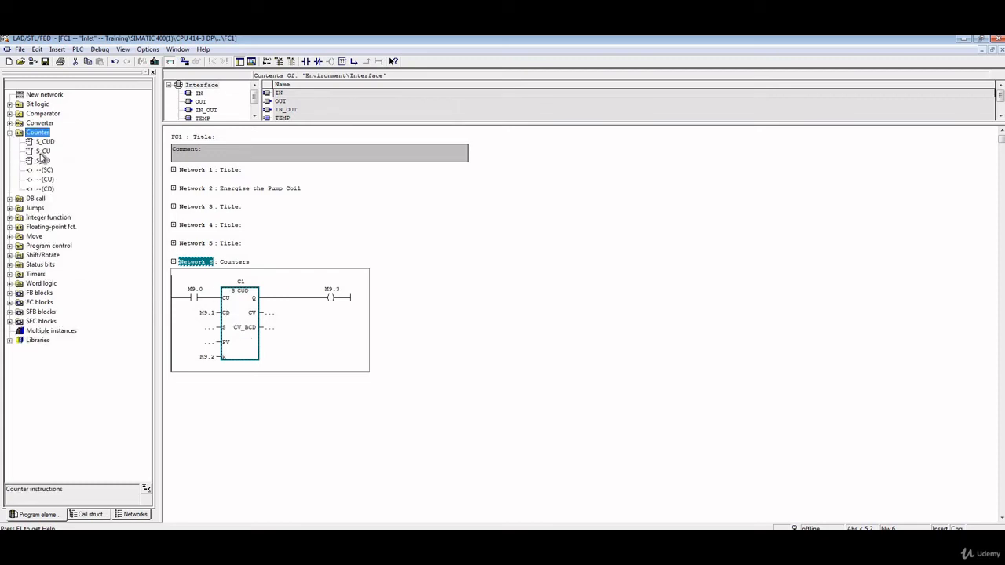
click(44, 151)
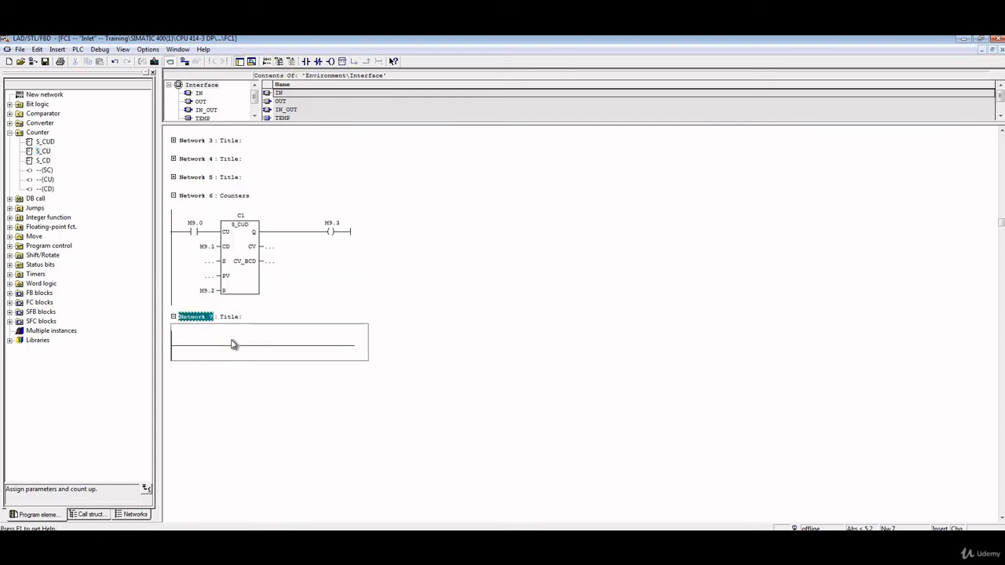
click(264, 345)
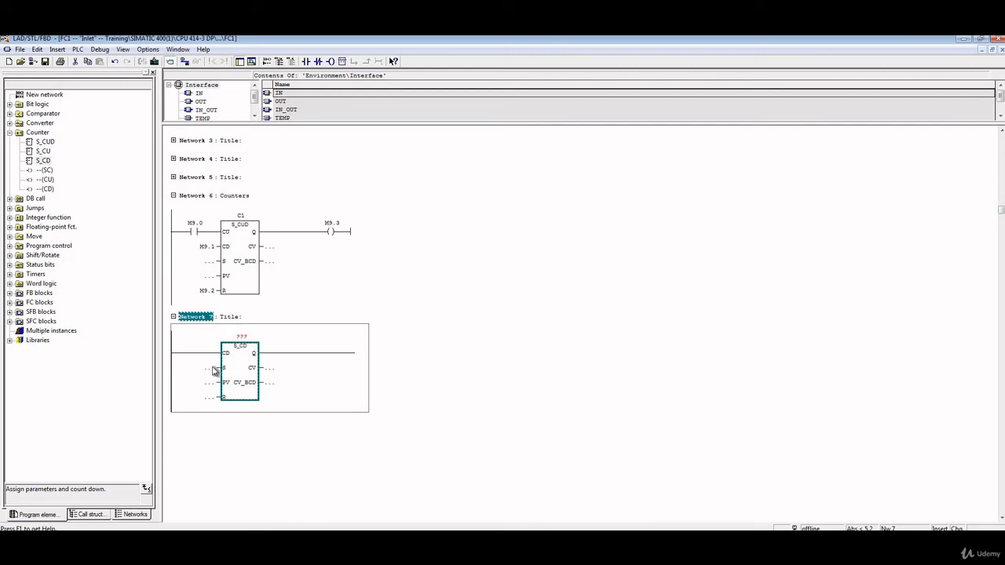
mouse_move(214, 355)
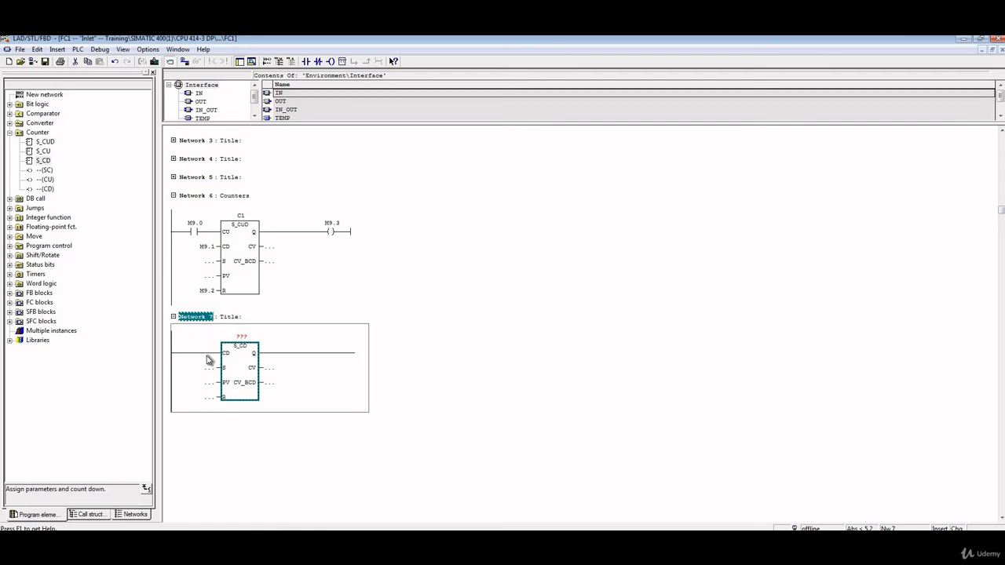
mouse_move(207, 361)
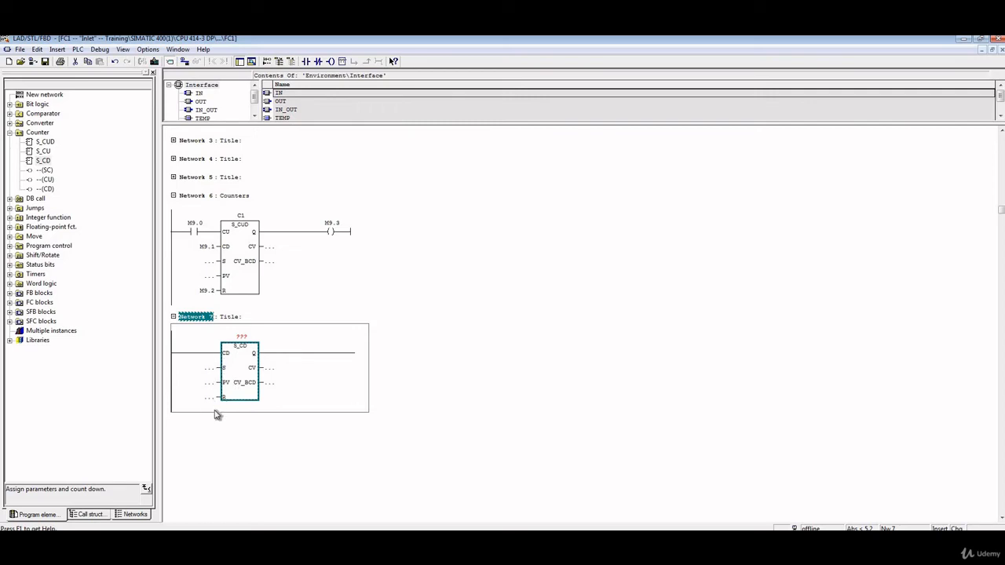
mouse_move(227, 362)
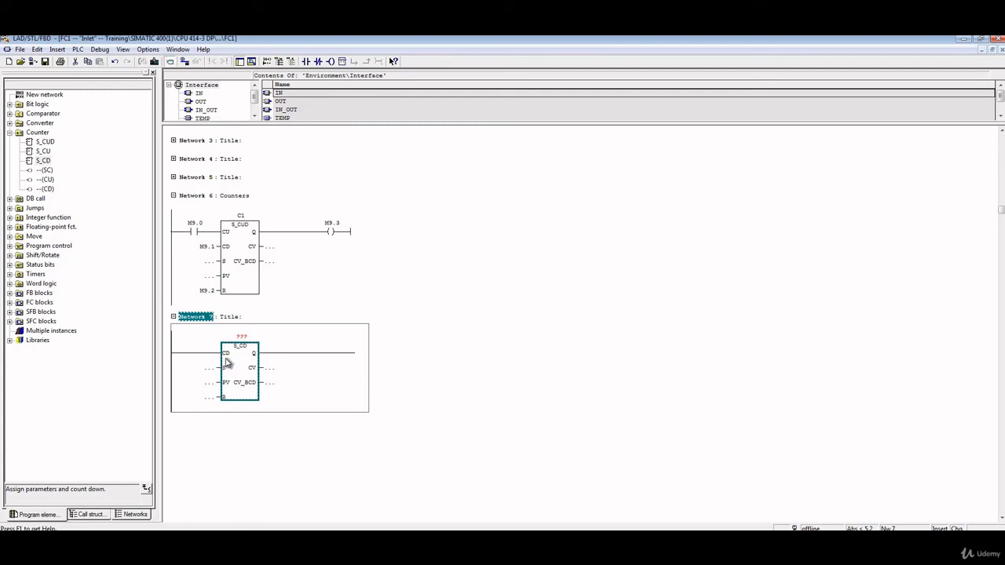
mouse_move(116, 182)
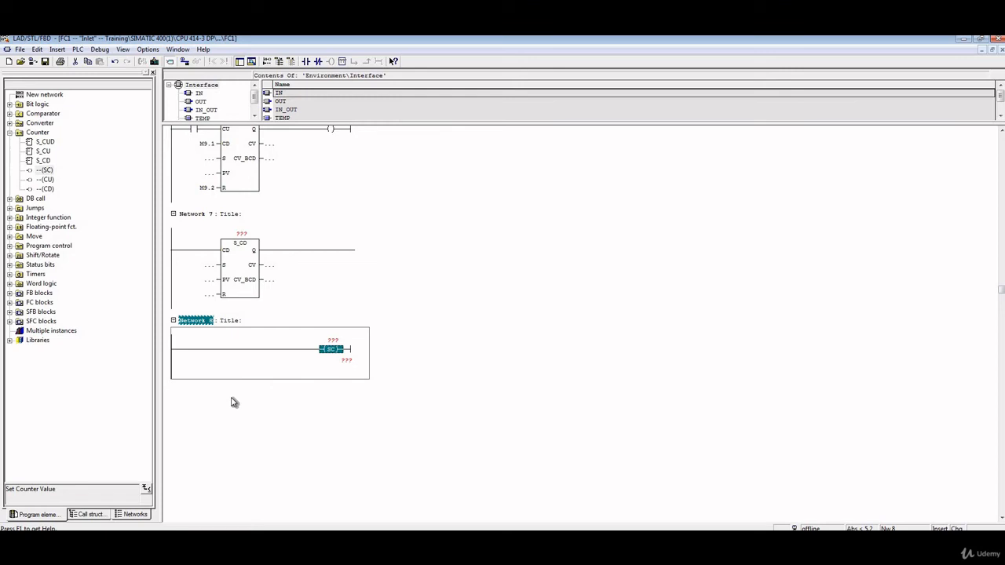
mouse_move(298, 370)
text(C1)
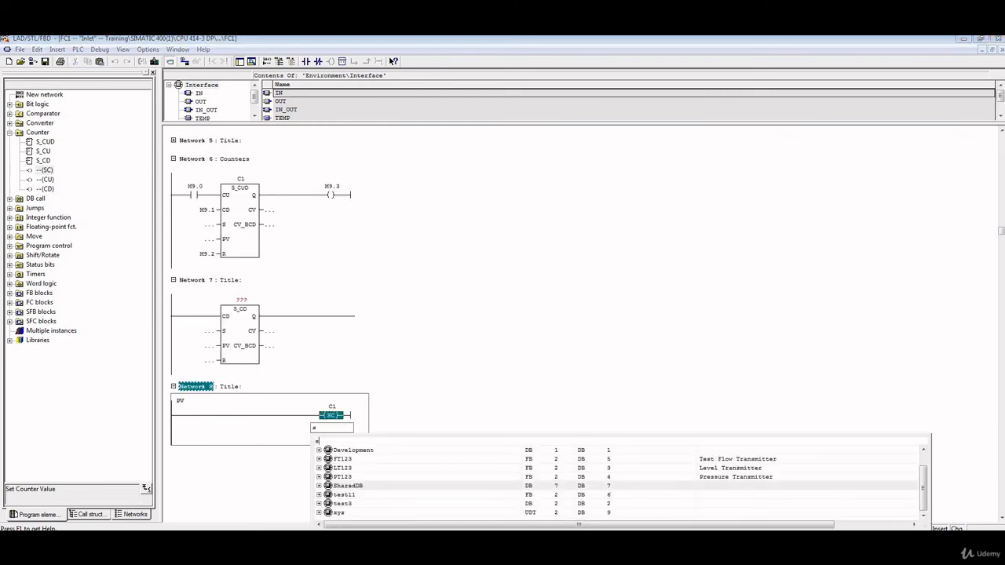
Build Network 8: contact M9.7 driving an (SC) coil C1 preset from "SharedDB" word DB7.DBW0
text(sharedDB")
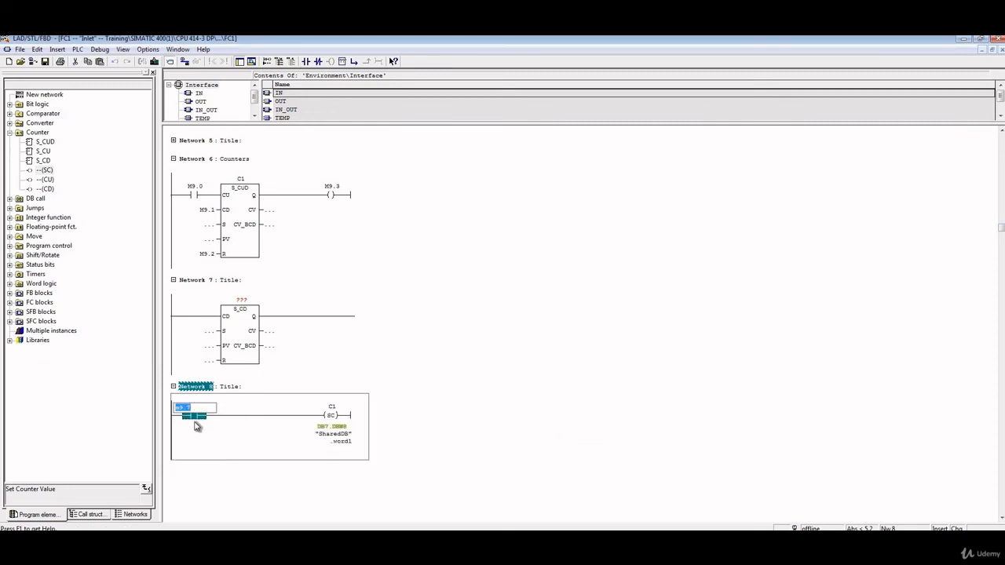
text(M9.7)
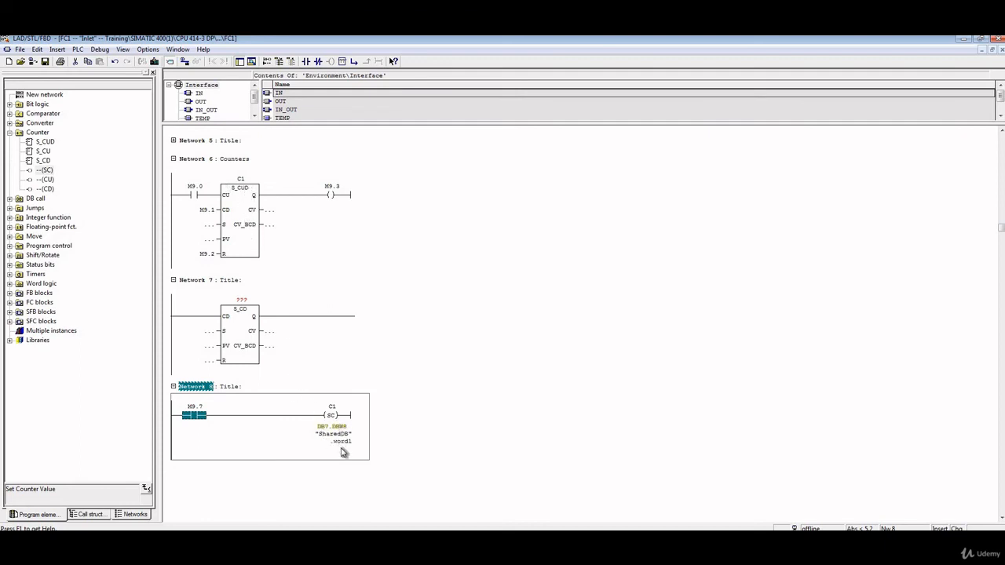
mouse_move(336, 433)
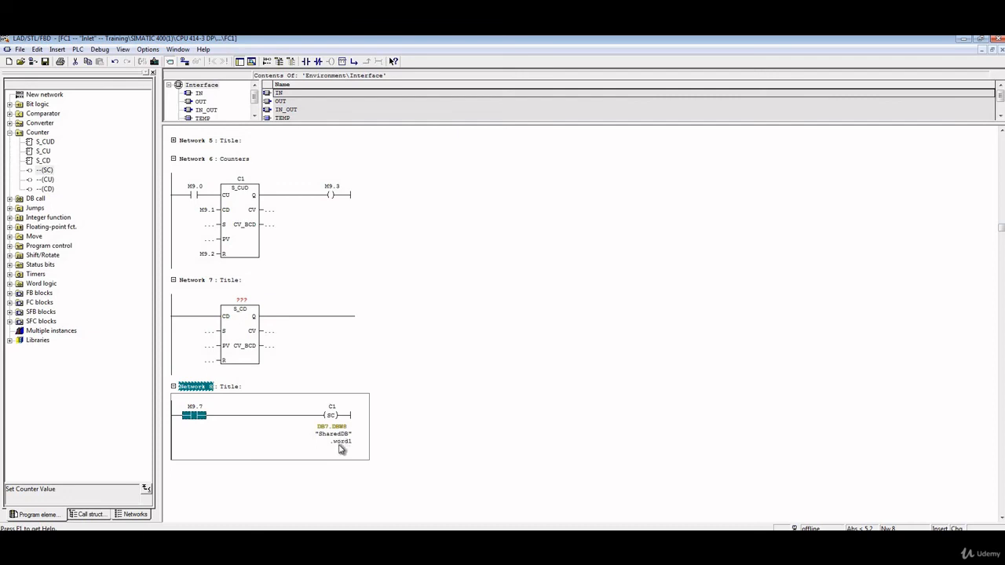
mouse_move(346, 441)
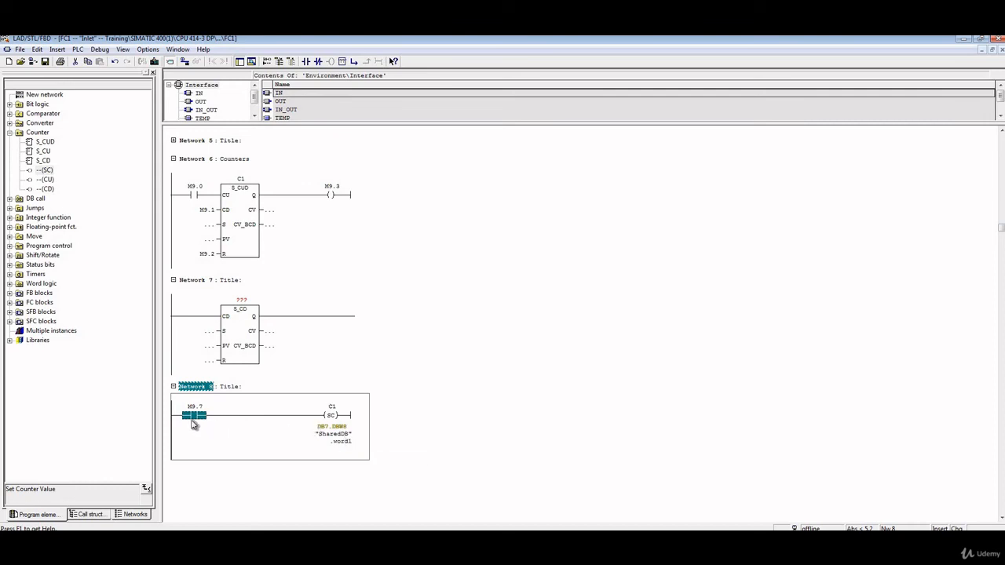
mouse_move(283, 443)
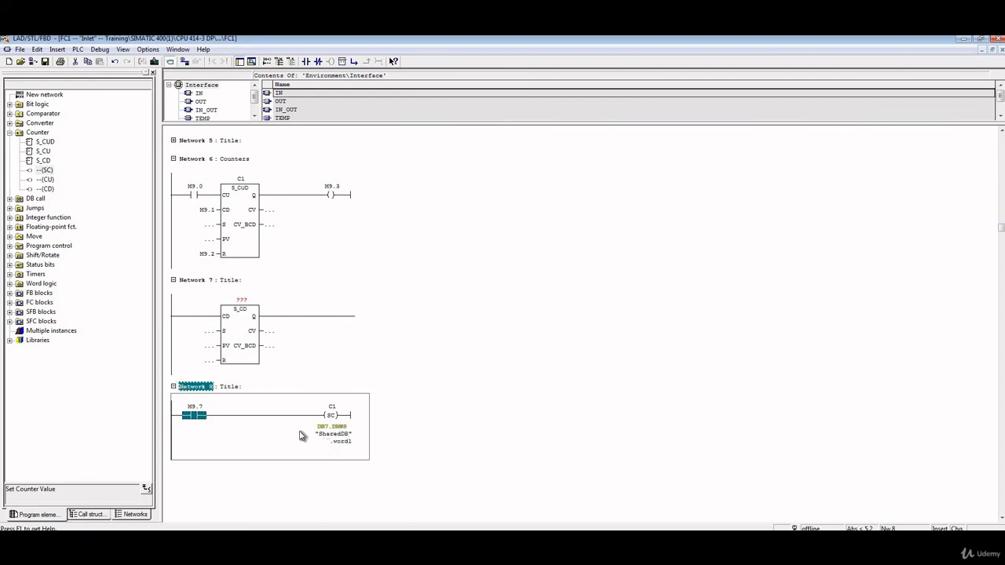
mouse_move(244, 242)
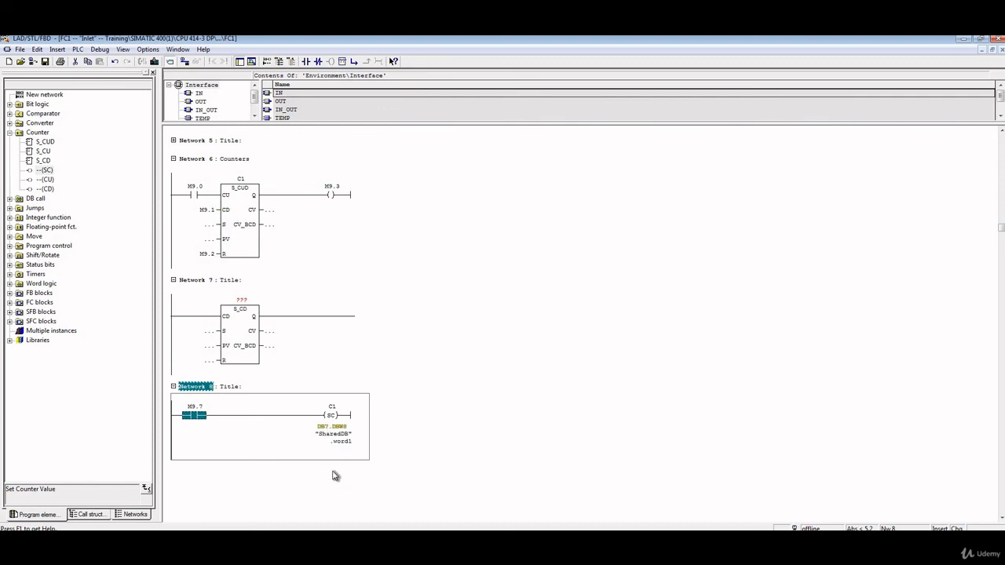
mouse_move(342, 446)
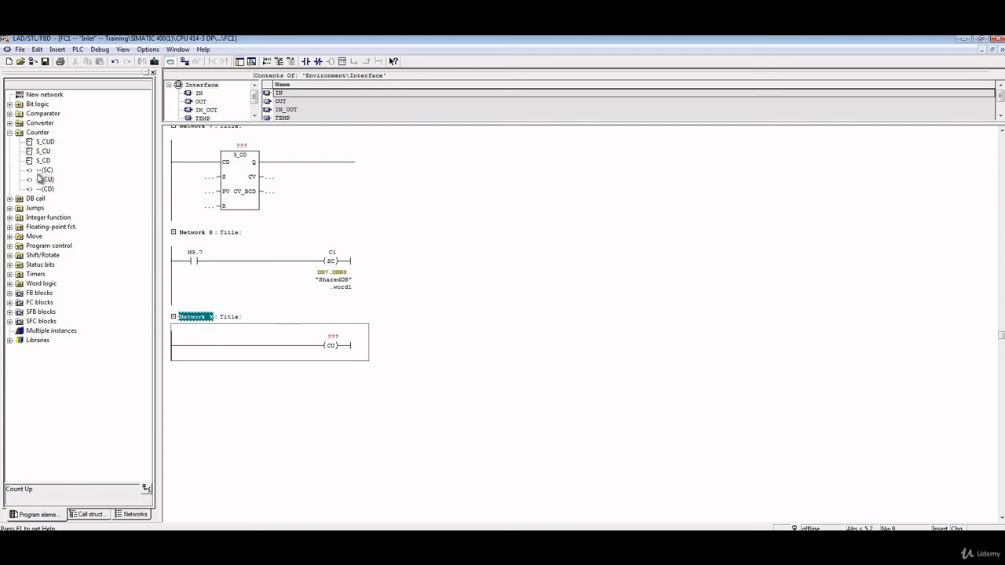
Add Networks 9 and 10 holding unaddressed (CU) and (CD) counter coils
click(267, 63)
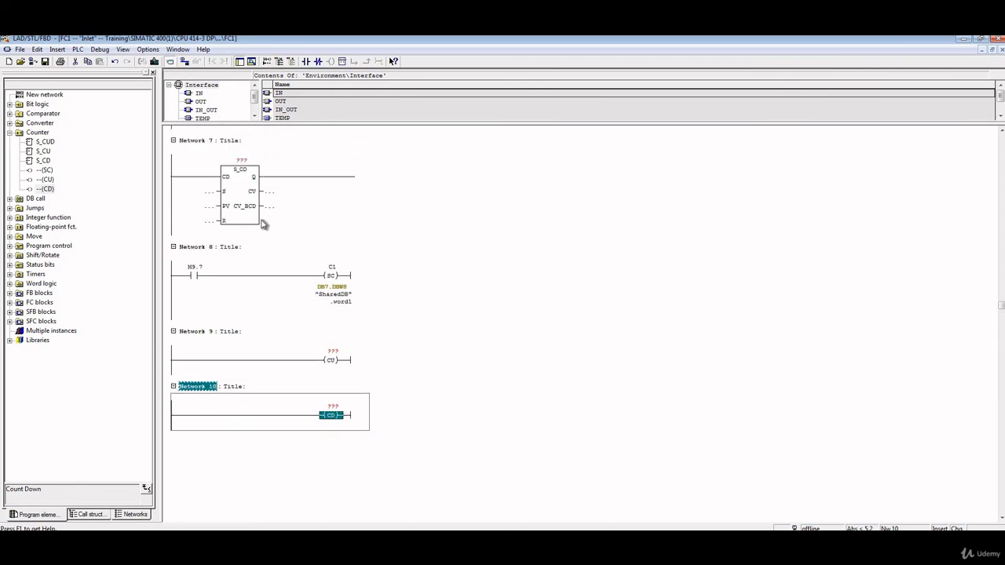
mouse_move(226, 243)
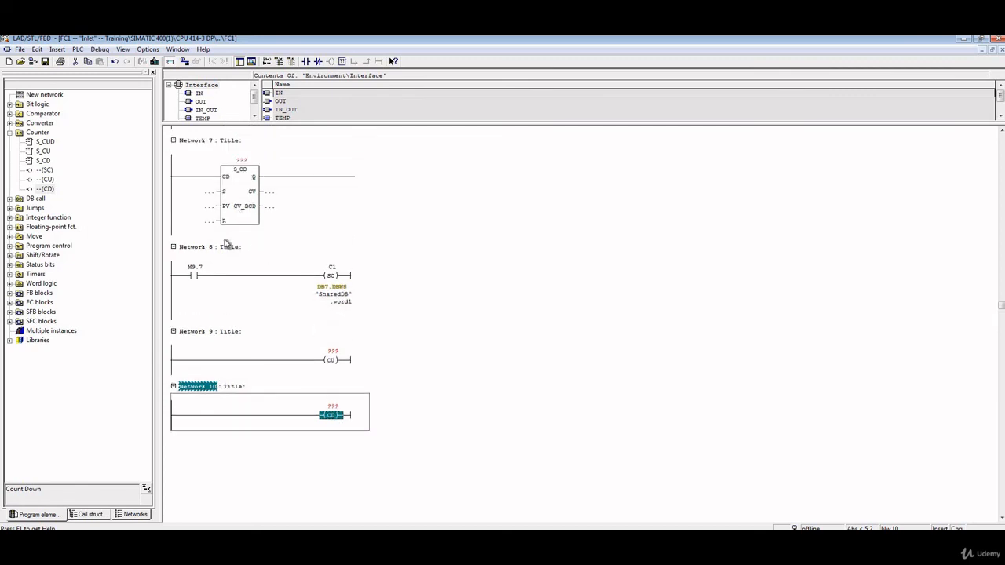
mouse_move(240, 208)
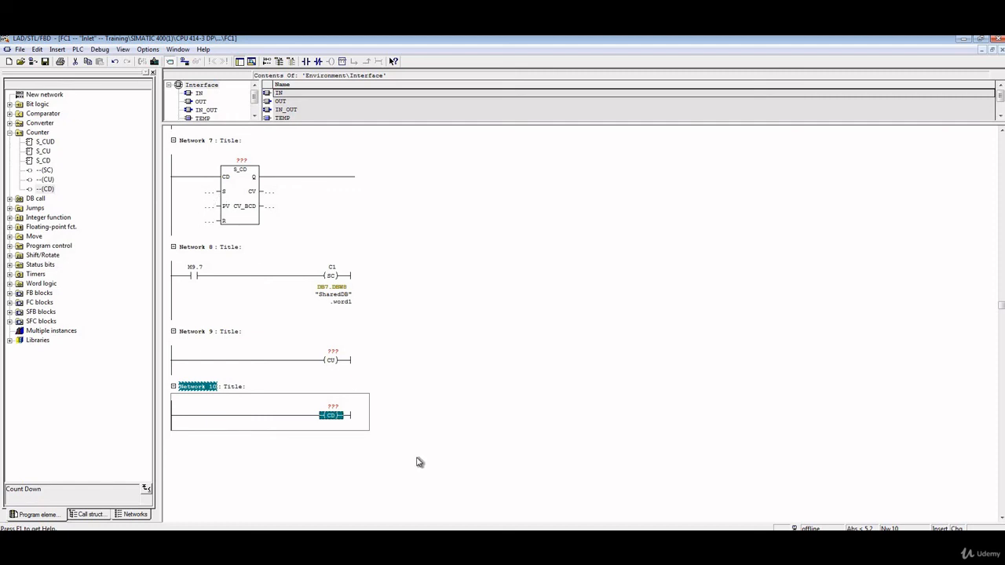
mouse_move(280, 367)
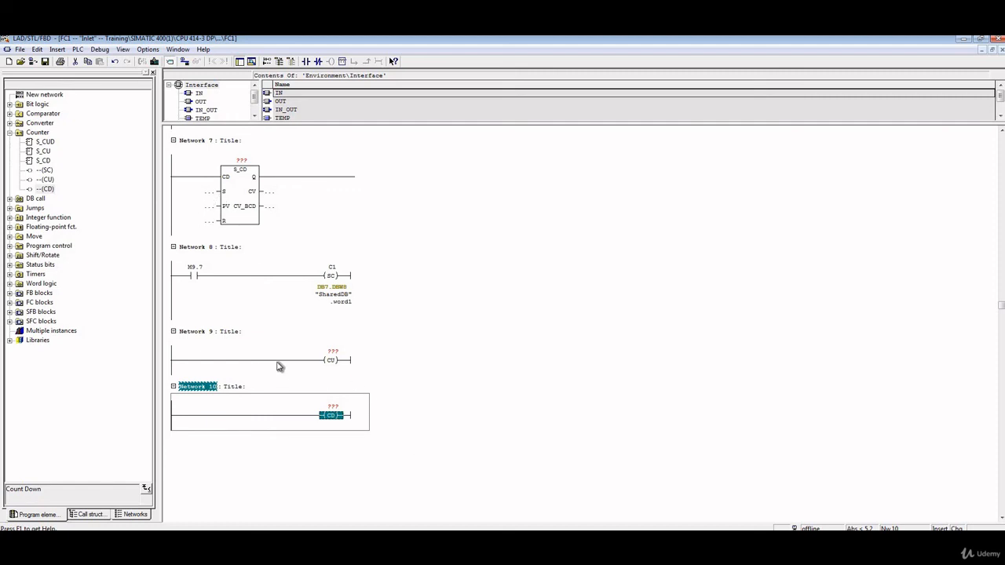
mouse_move(229, 436)
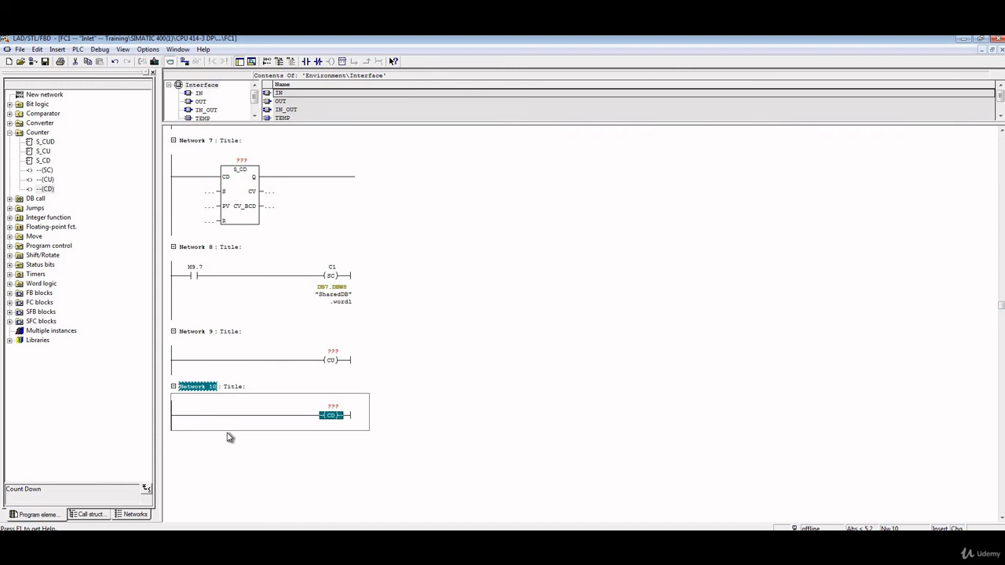
mouse_move(226, 383)
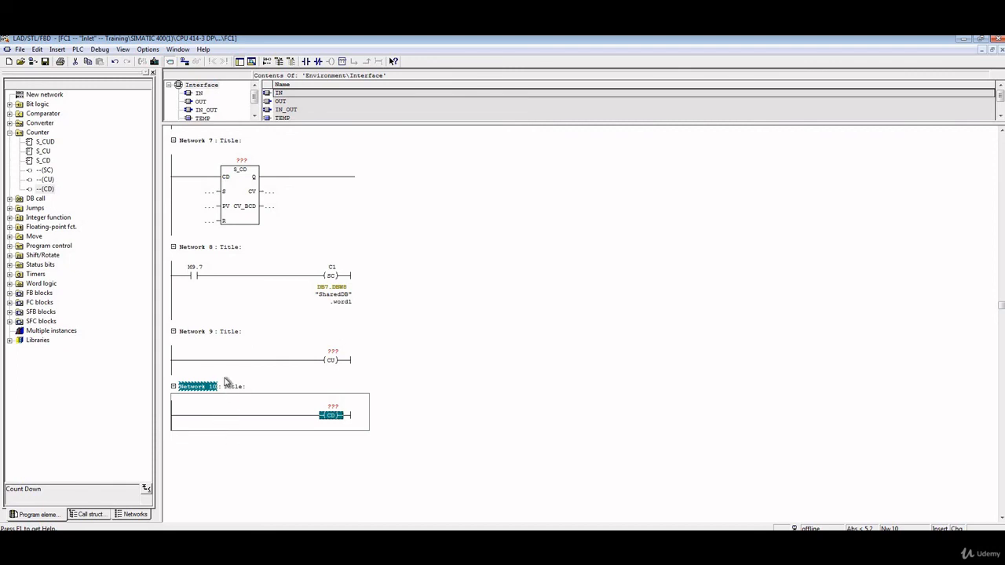
mouse_move(108, 214)
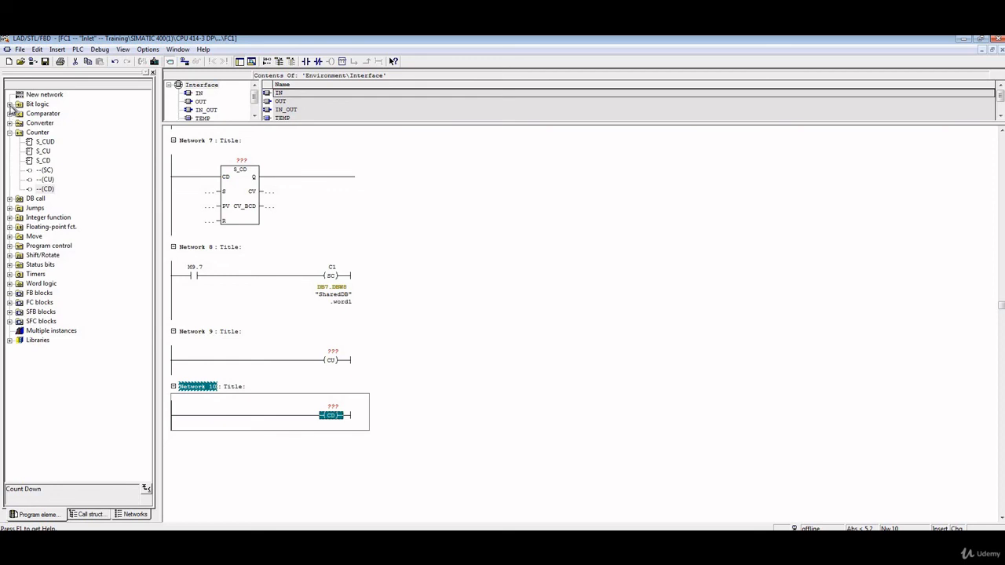
Add Network 11 with a Bit logic (R) reset coil addressed to counter C1
click(38, 104)
text(C1)
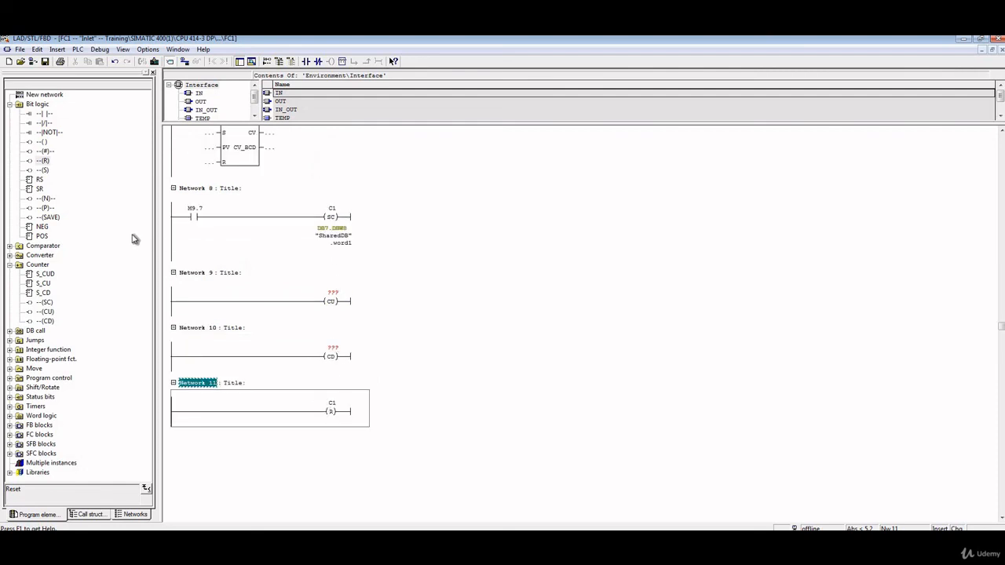
mouse_move(49, 166)
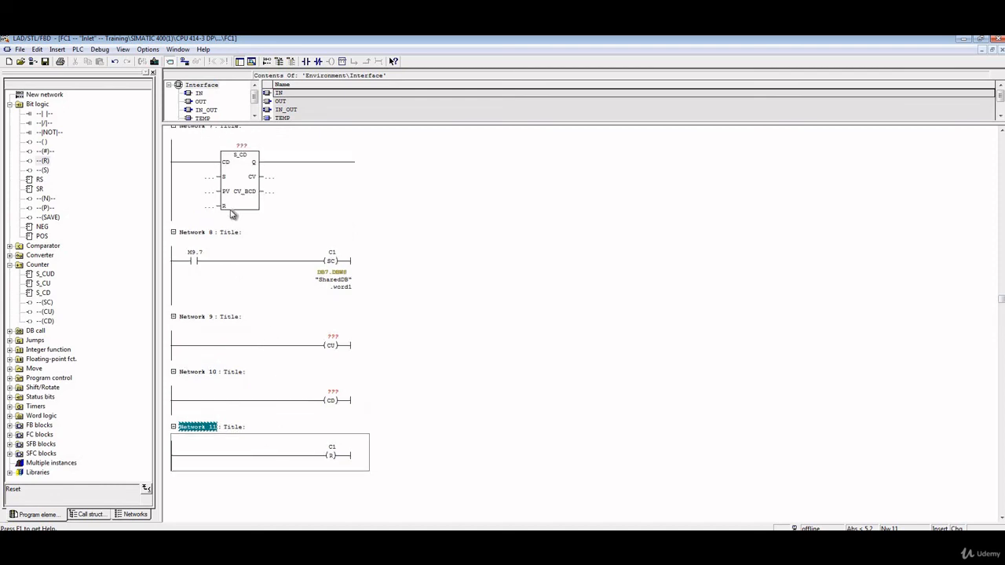
mouse_move(289, 371)
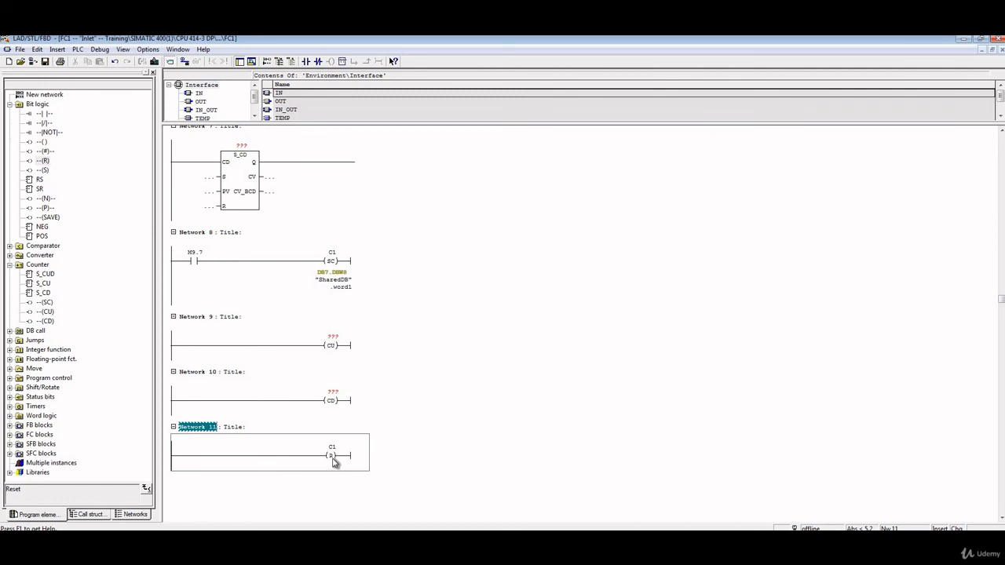
mouse_move(333, 345)
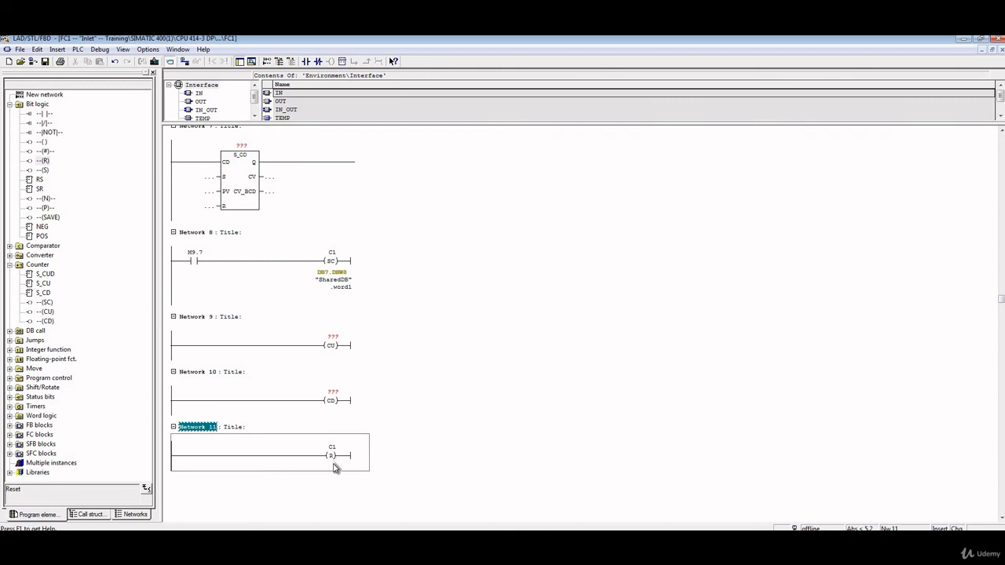
mouse_move(267, 430)
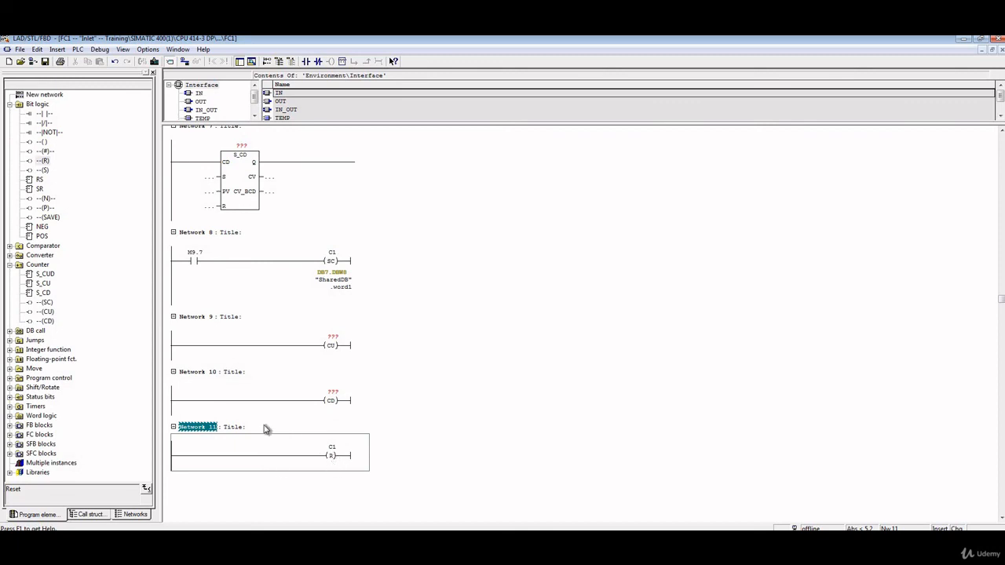
mouse_move(185, 231)
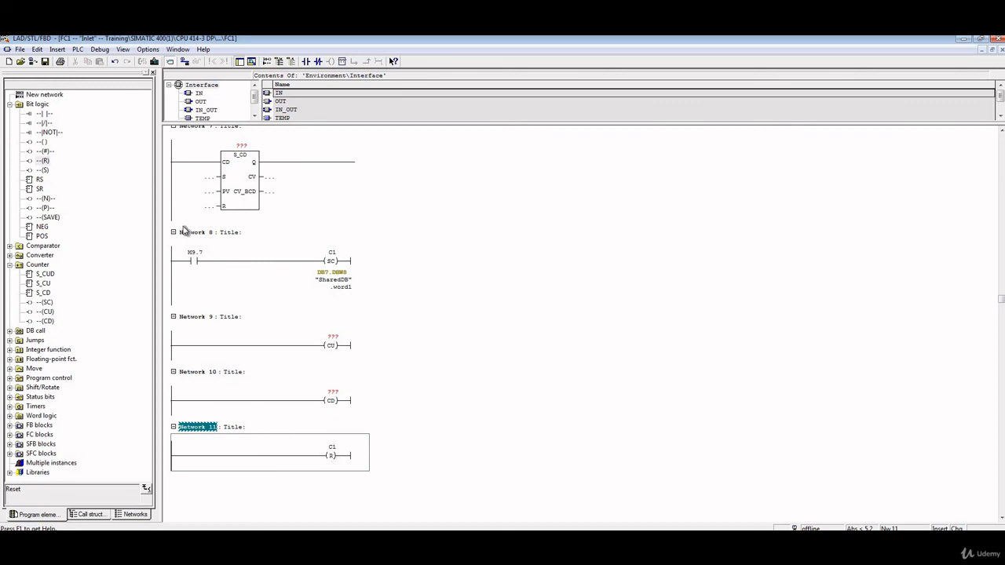